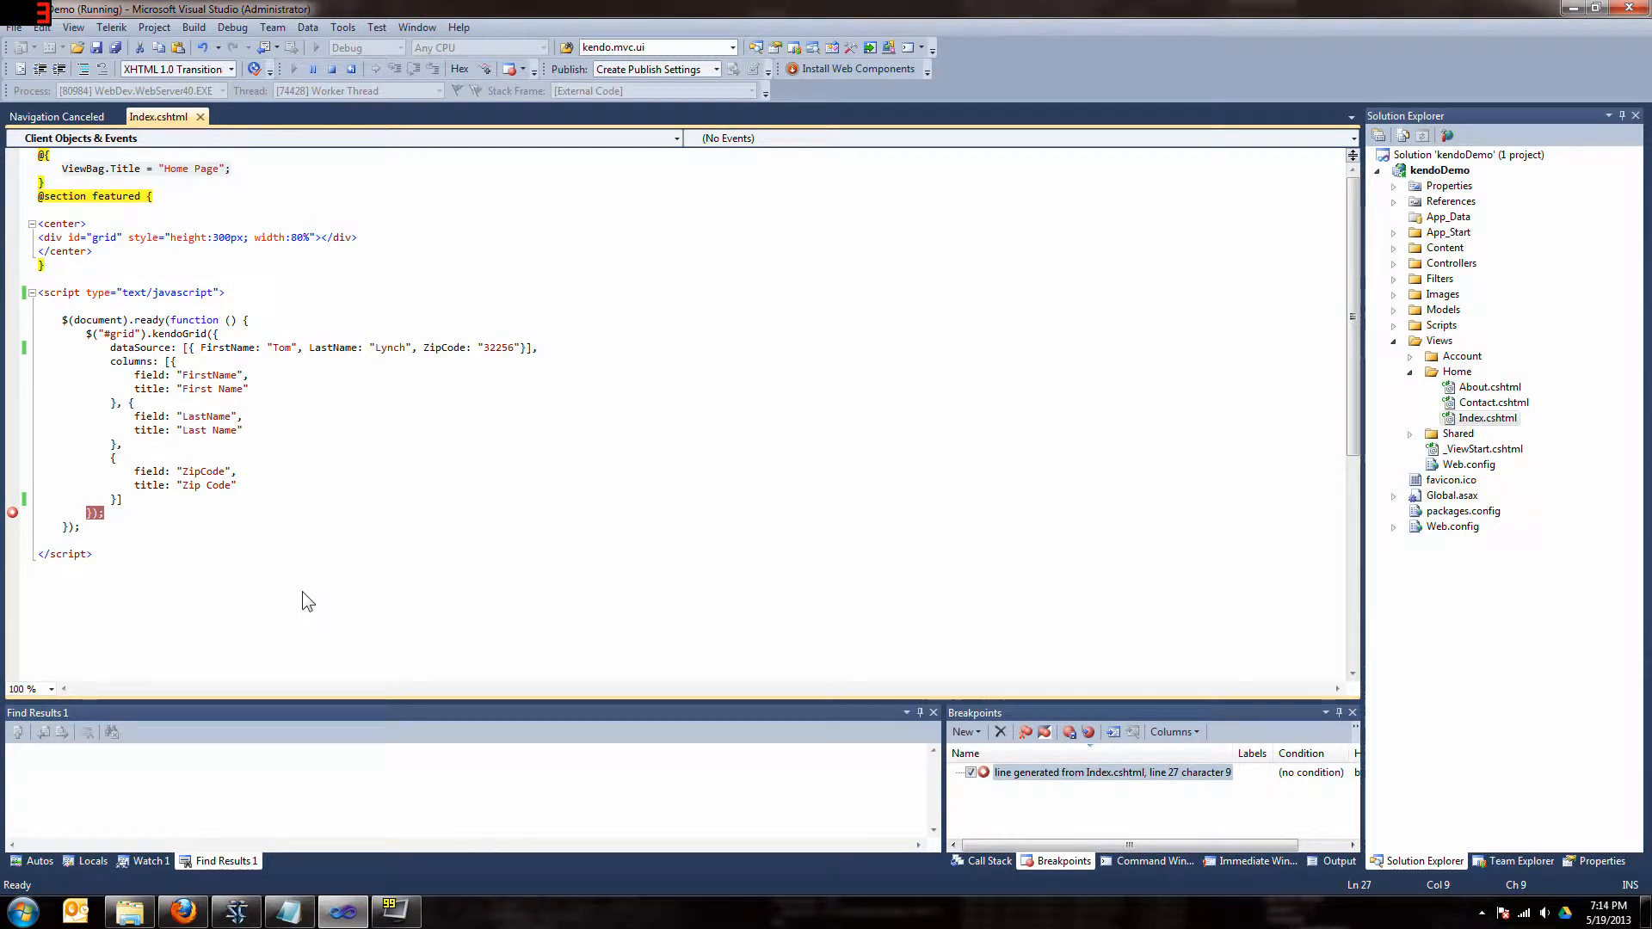
pyautogui.moveTo(382, 597)
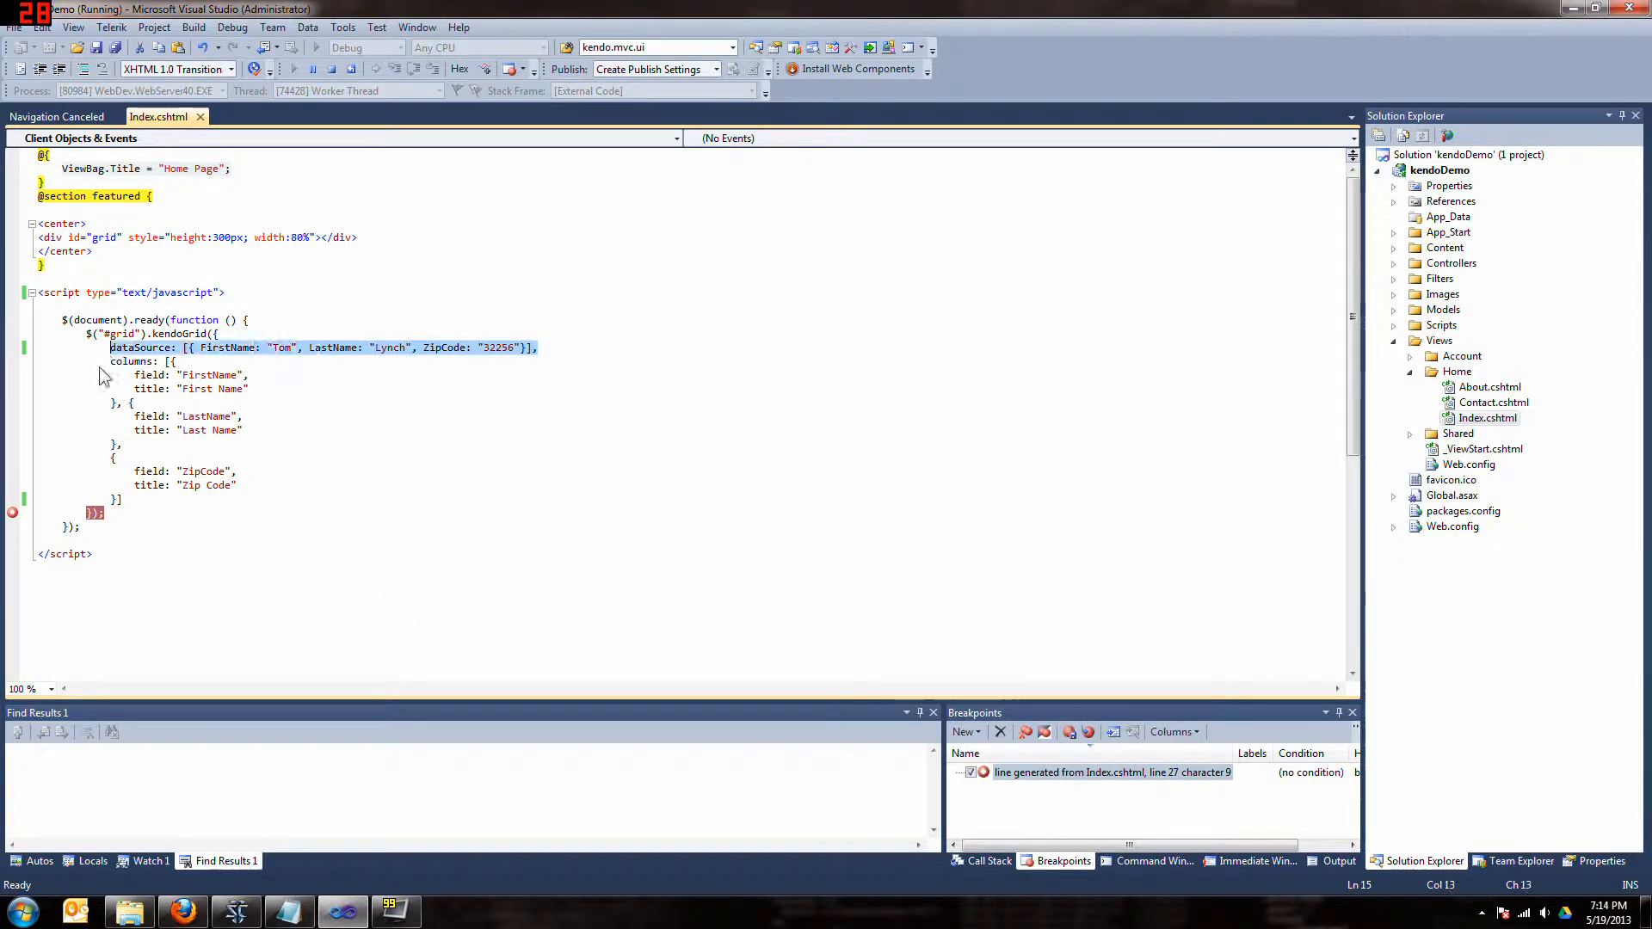
pyautogui.moveTo(466, 387)
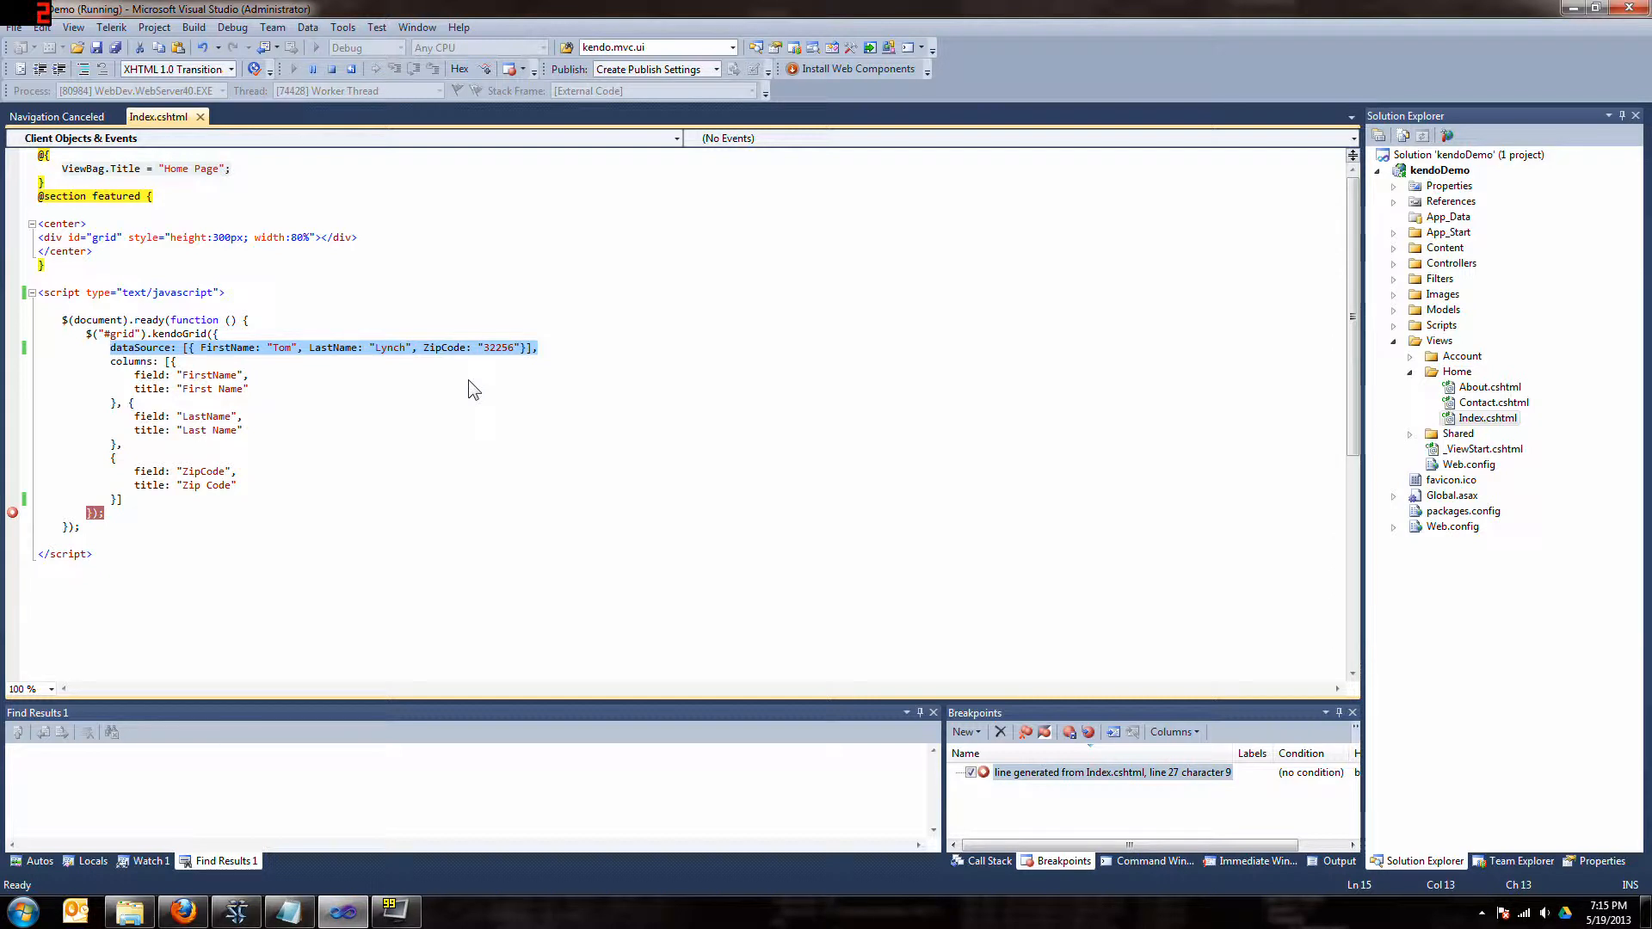
pyautogui.moveTo(463, 413)
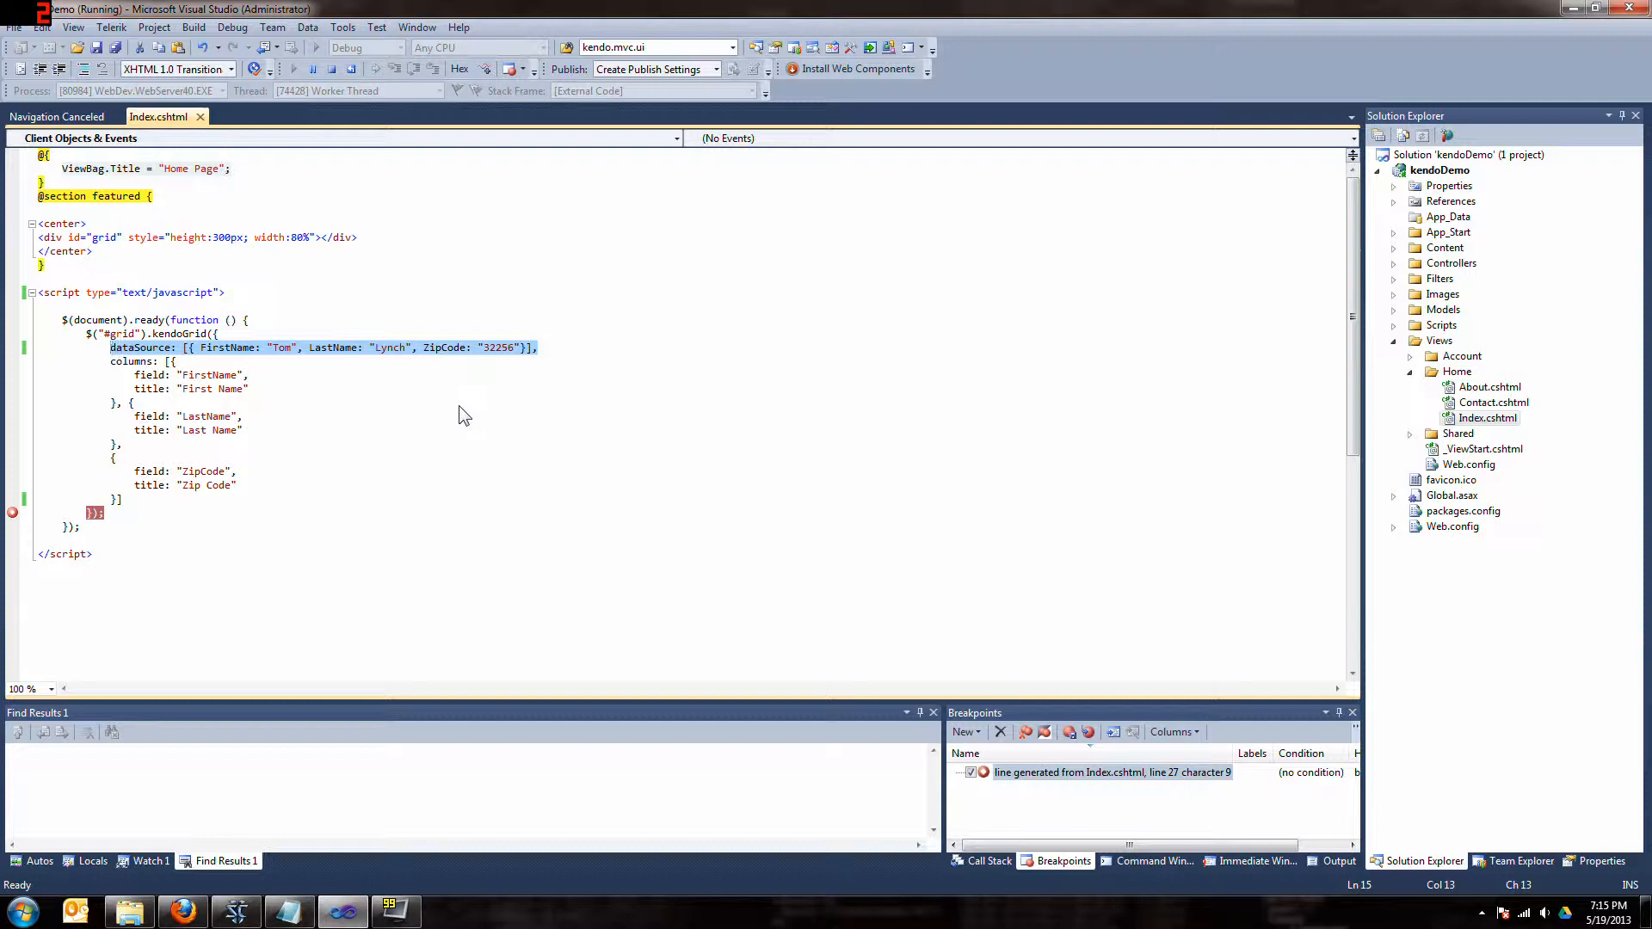
pyautogui.moveTo(406, 549)
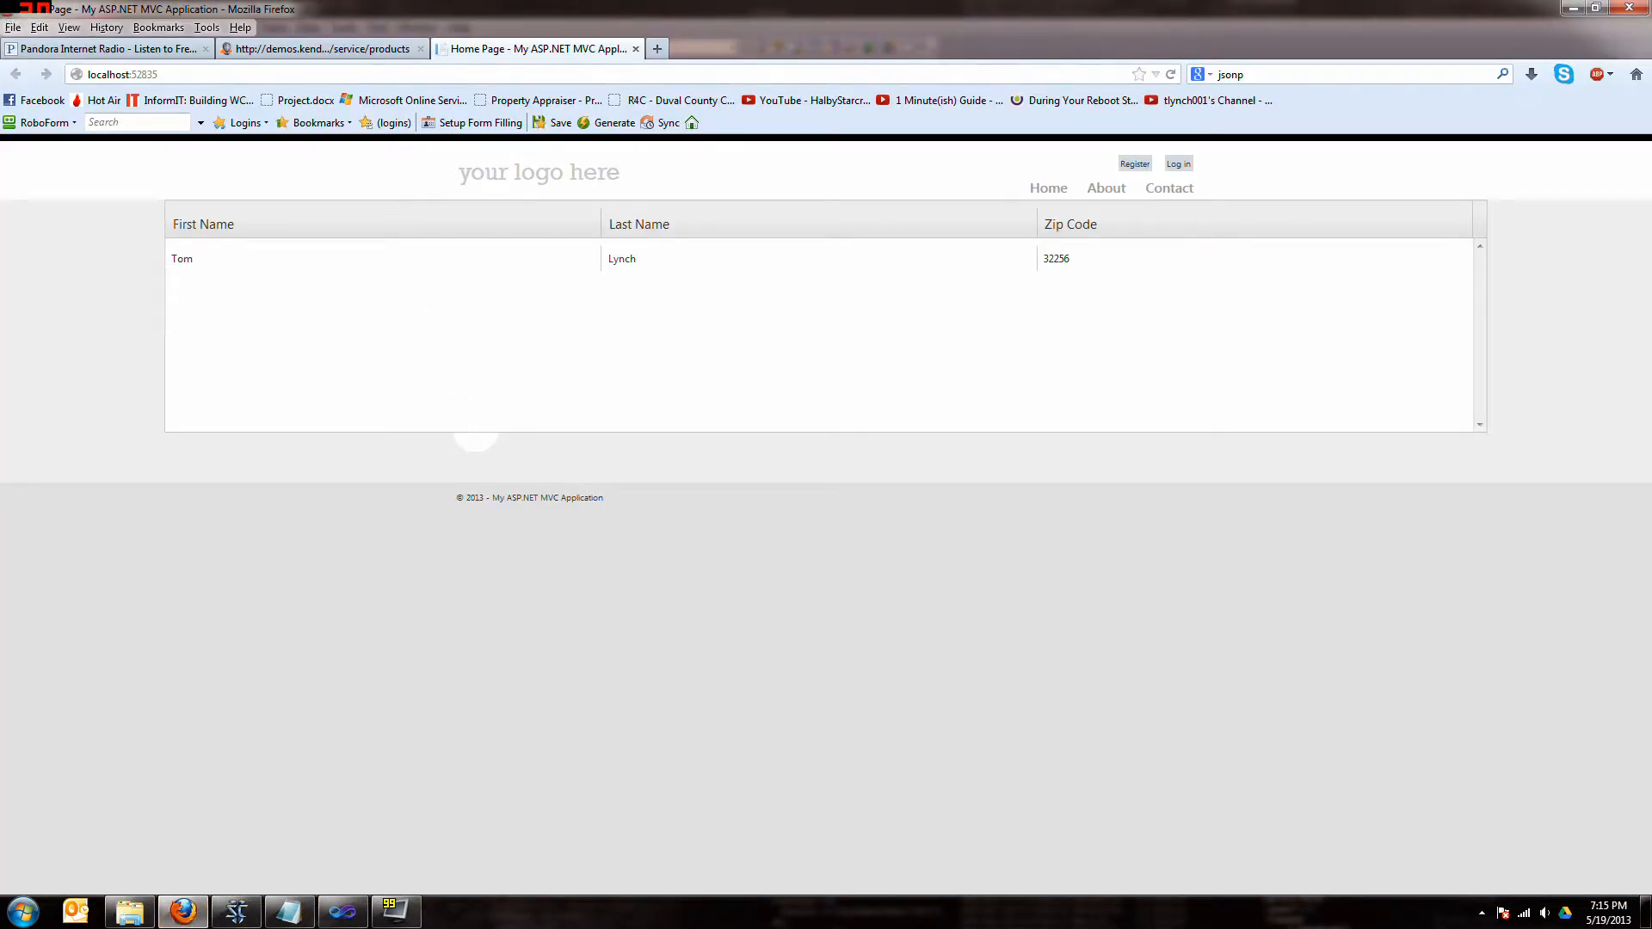
pyautogui.click(321, 48)
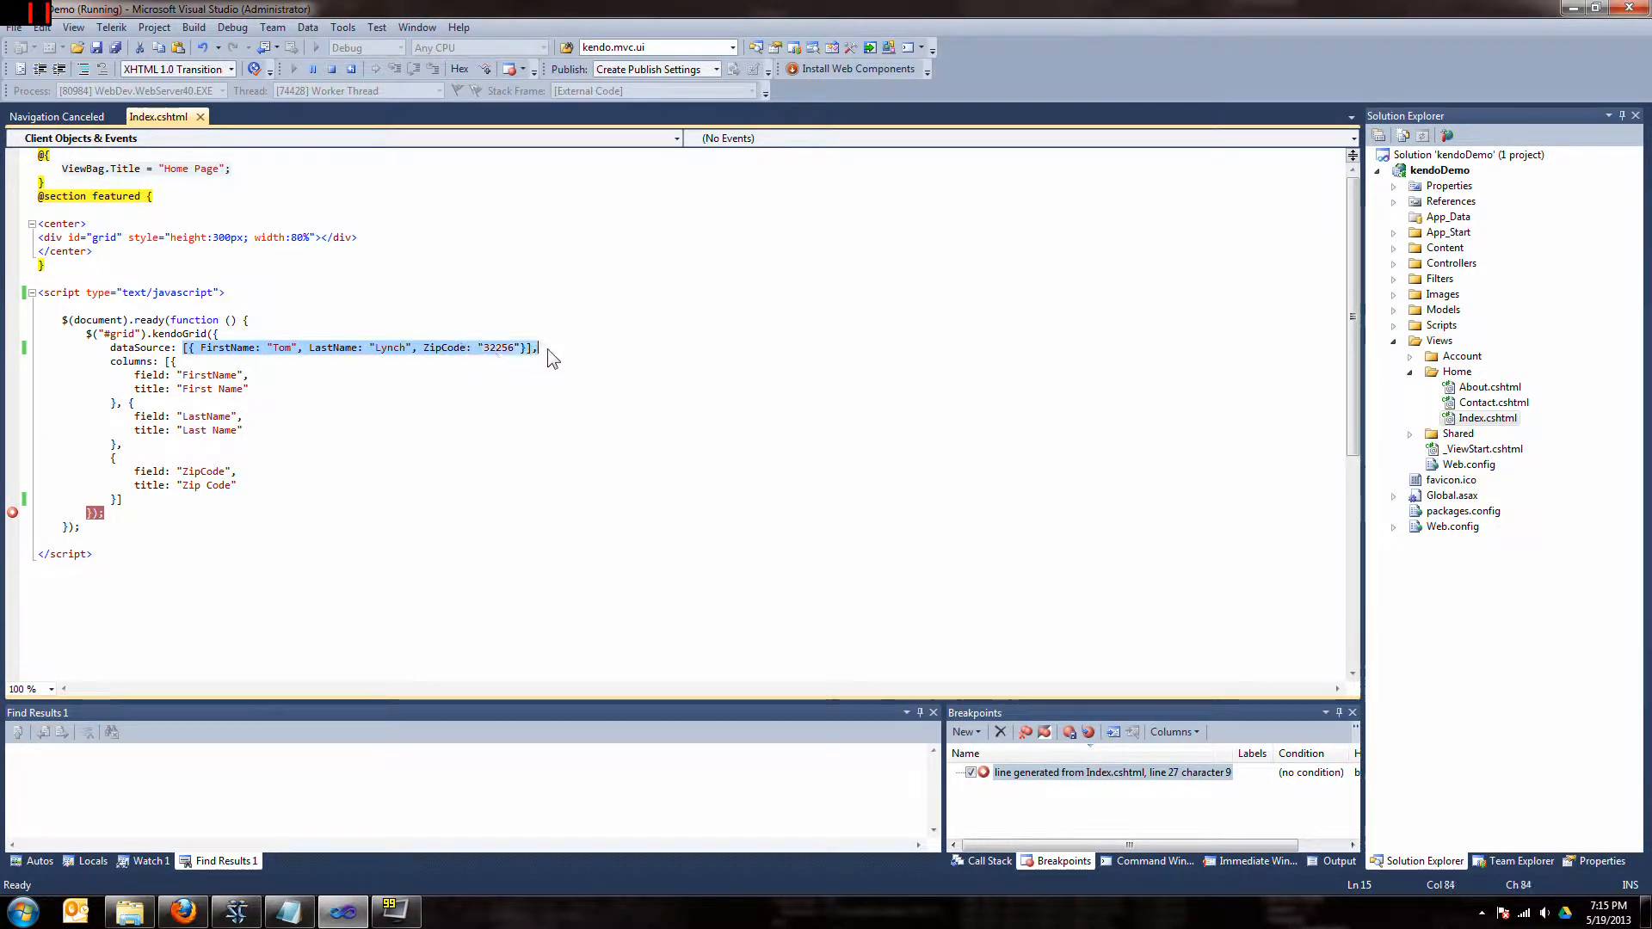
pyautogui.press('Delete')
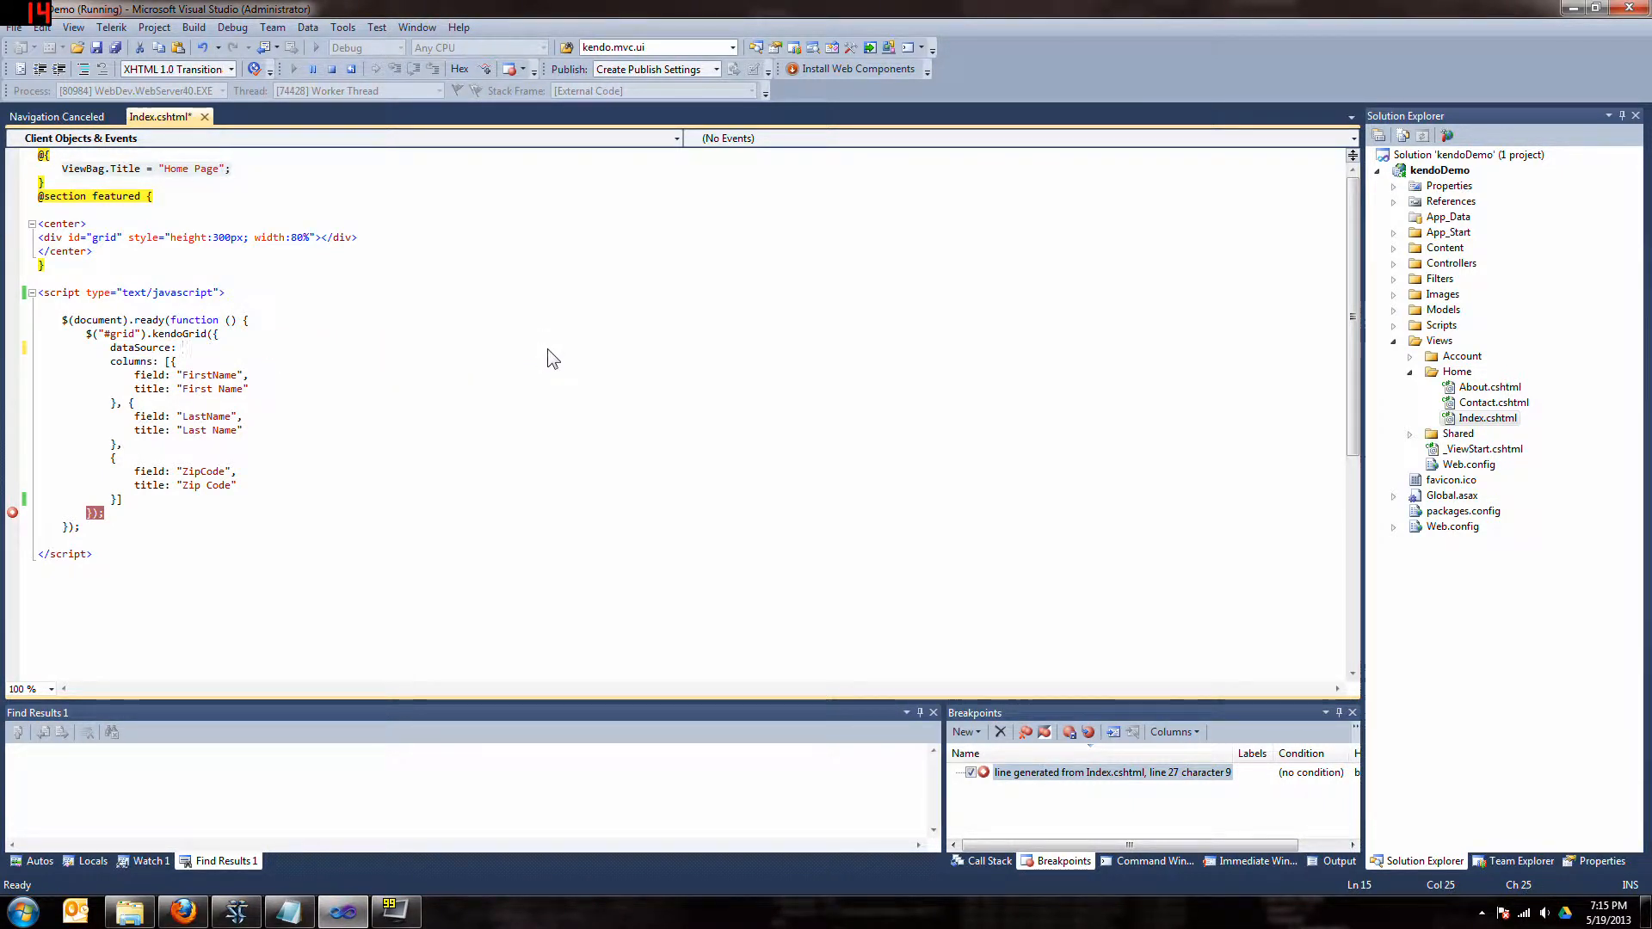
pyautogui.write('transport: {')
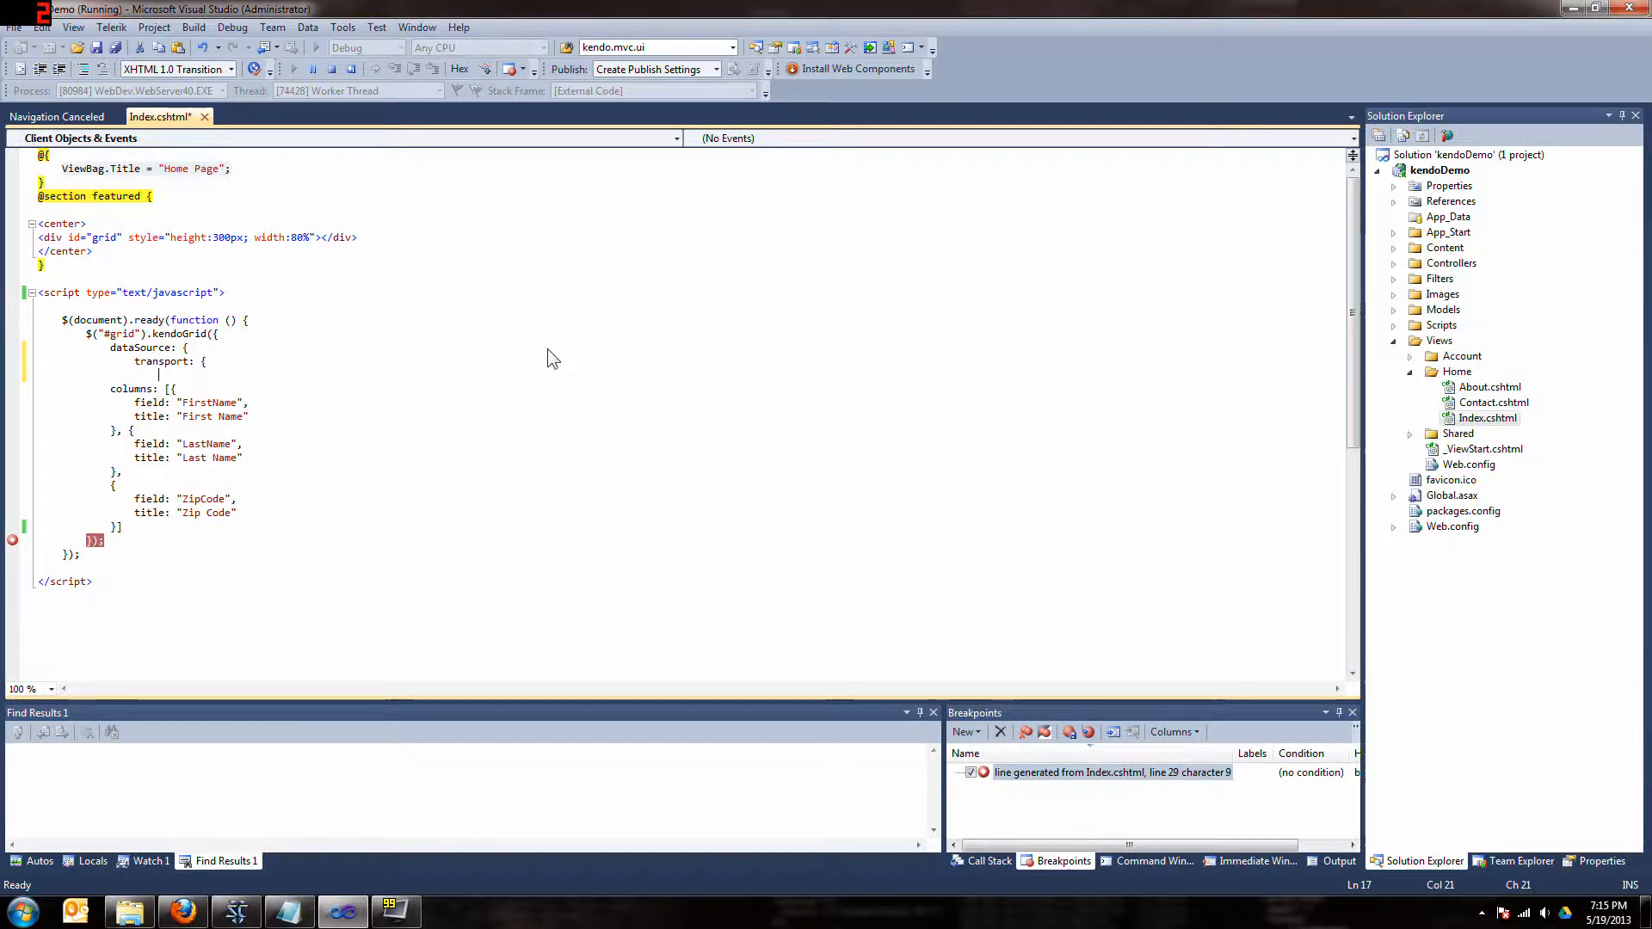
pyautogui.write('read: {')
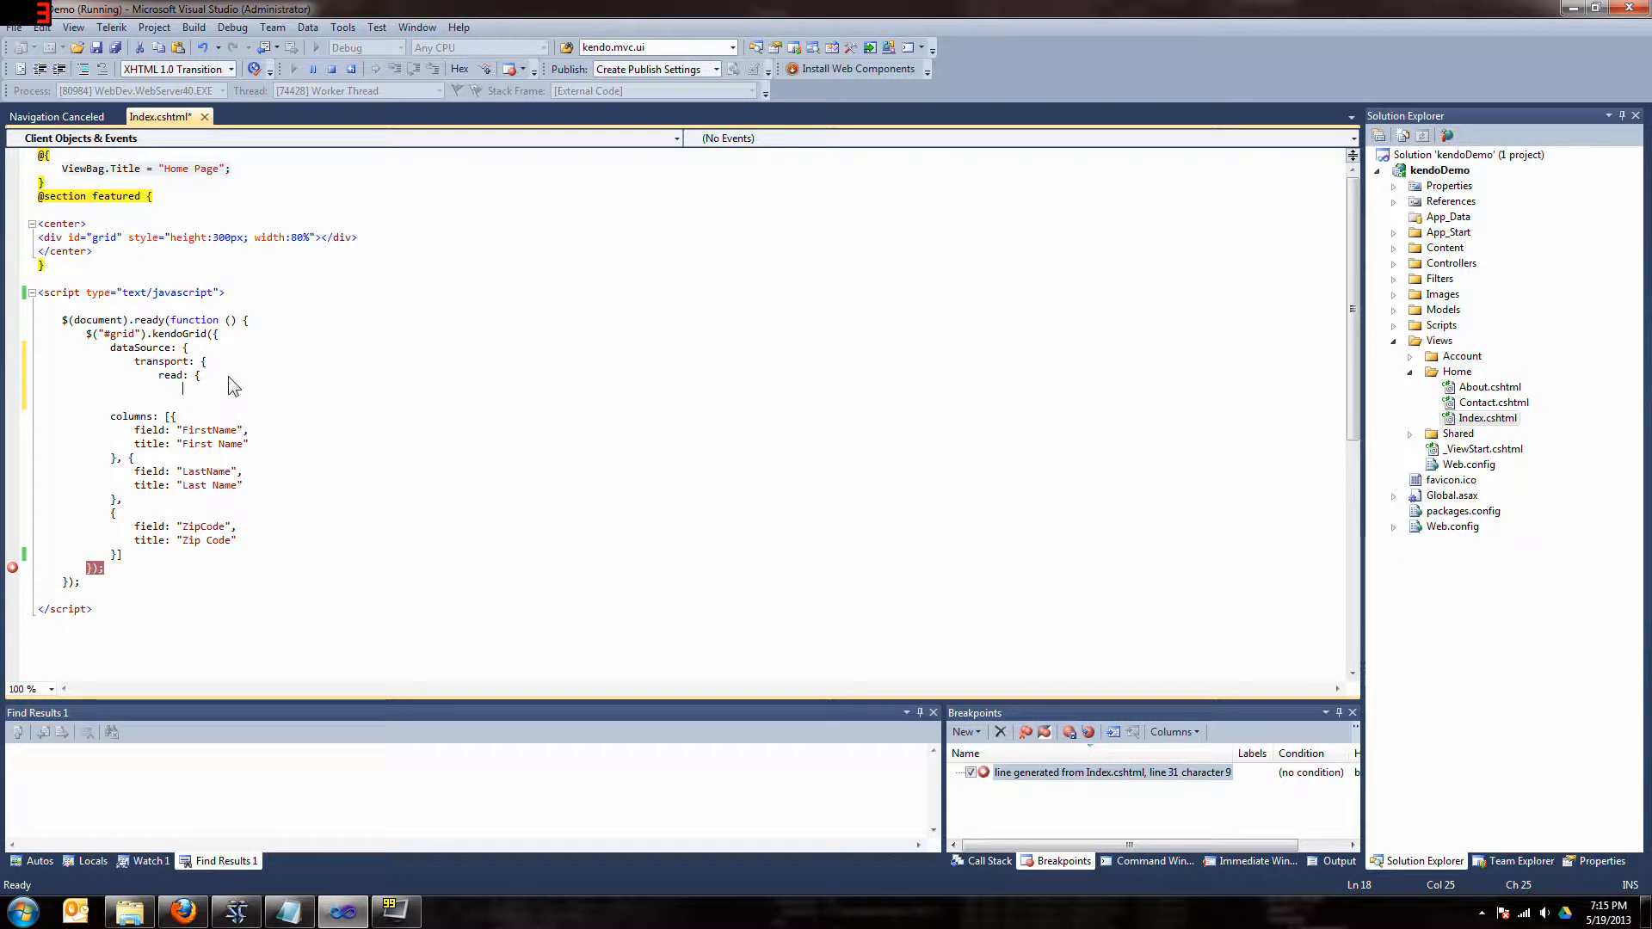
pyautogui.write('url:')
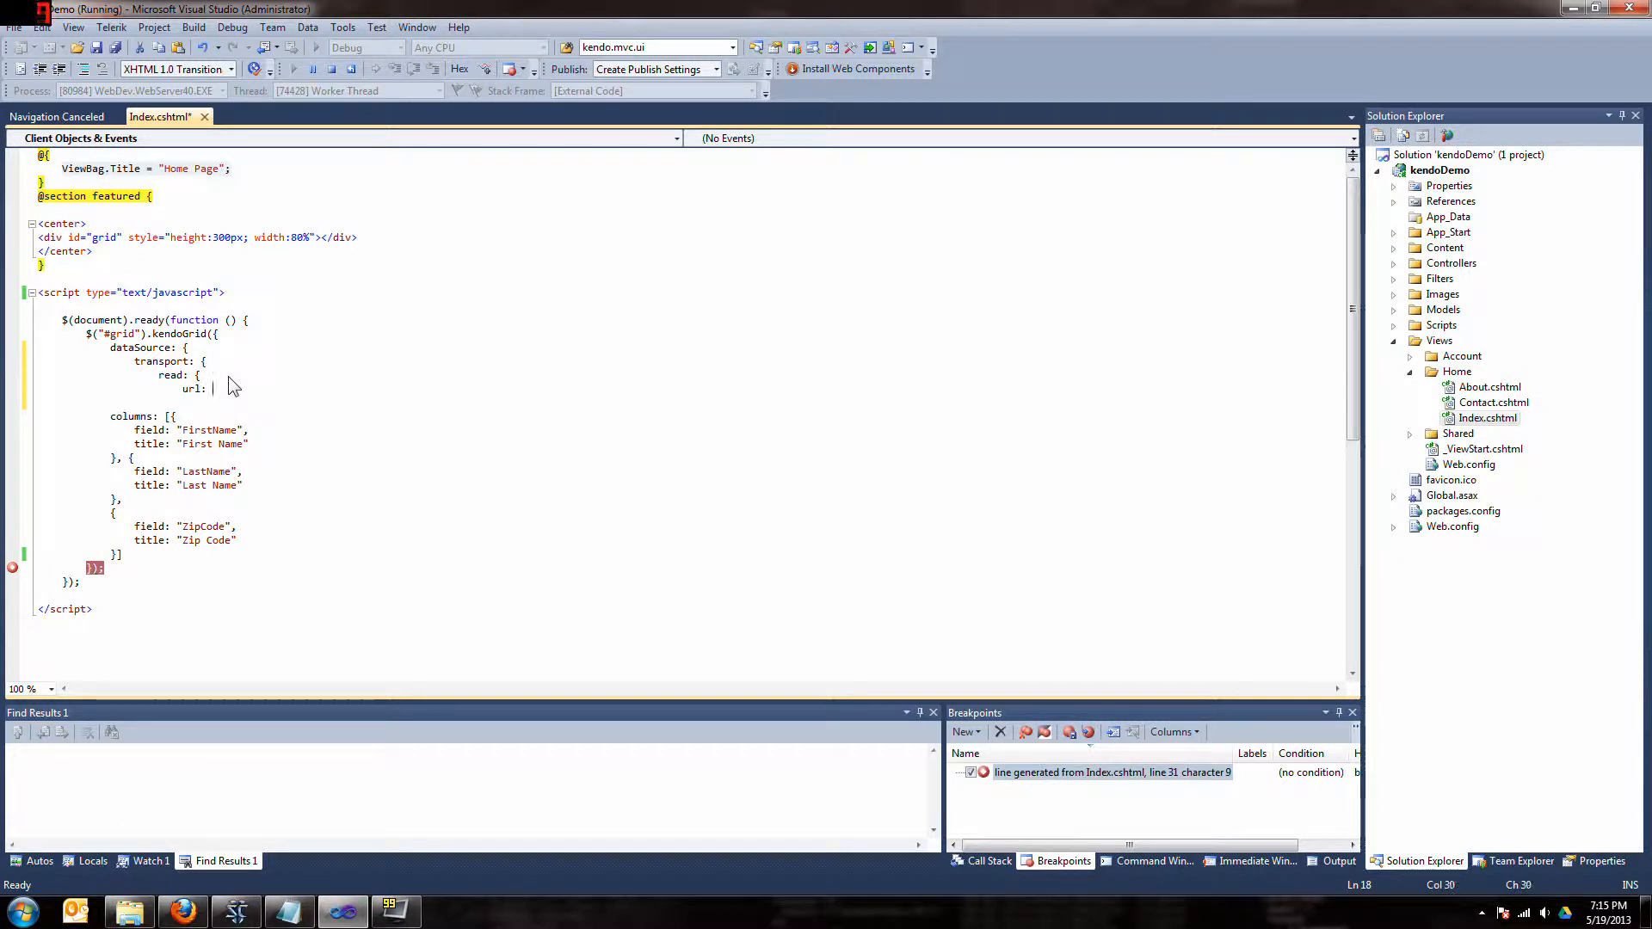
pyautogui.write('"http://demos.kendoui.com/service/products",')
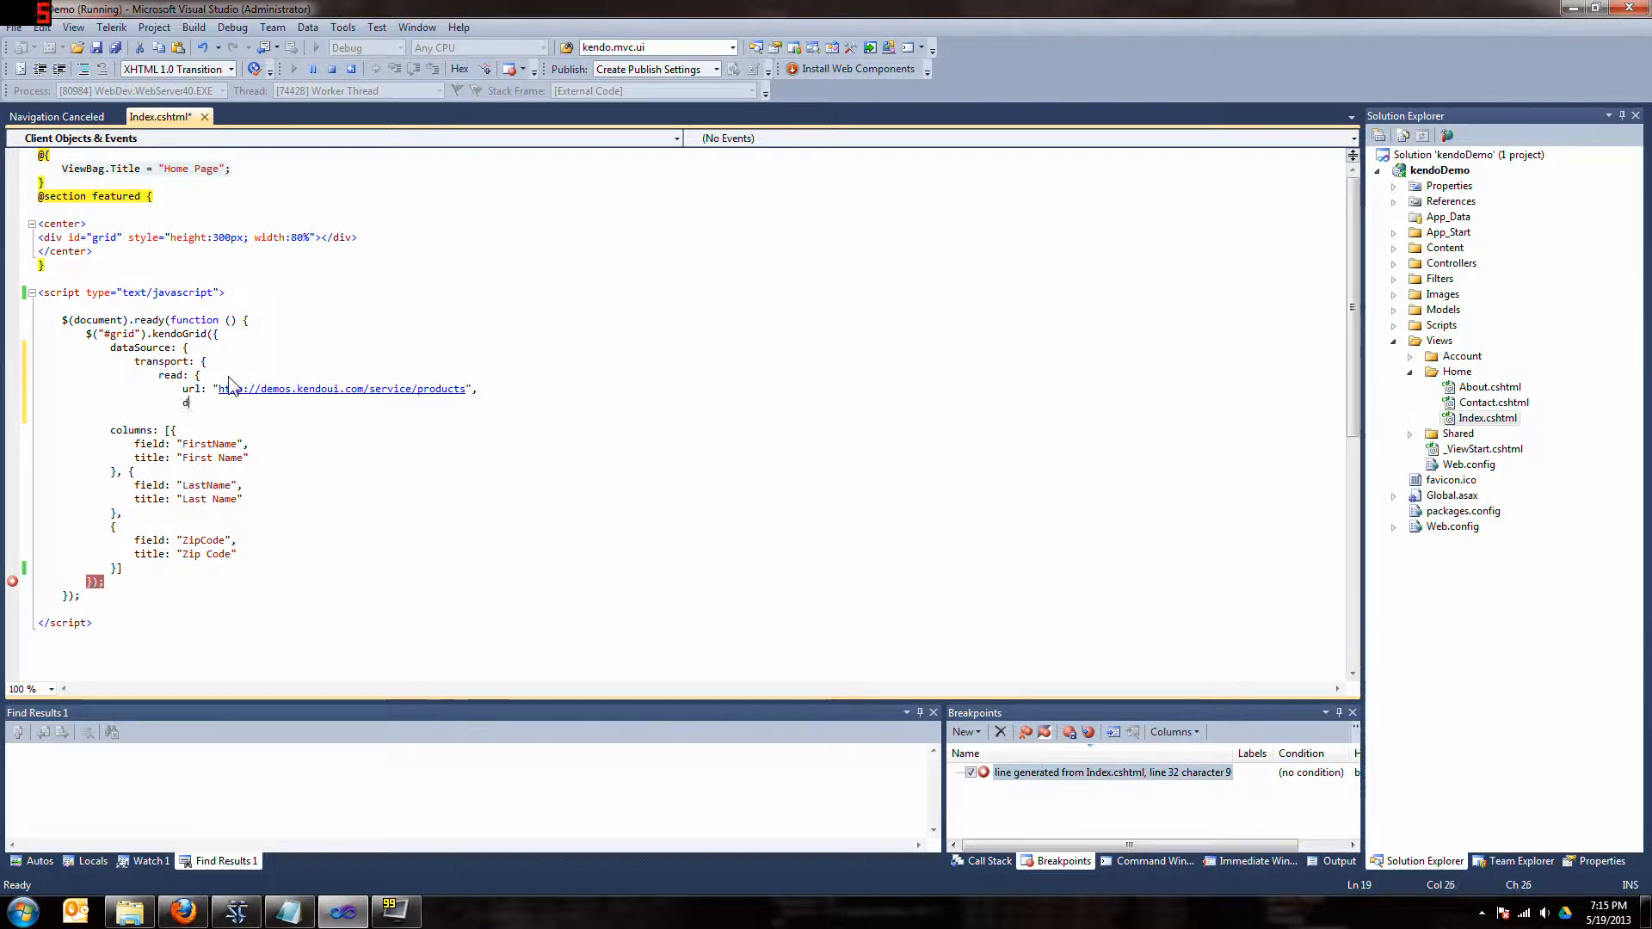
# Set the read's dataType to "jsonp" and close the nested transport blocks
pyautogui.write('ataType:')
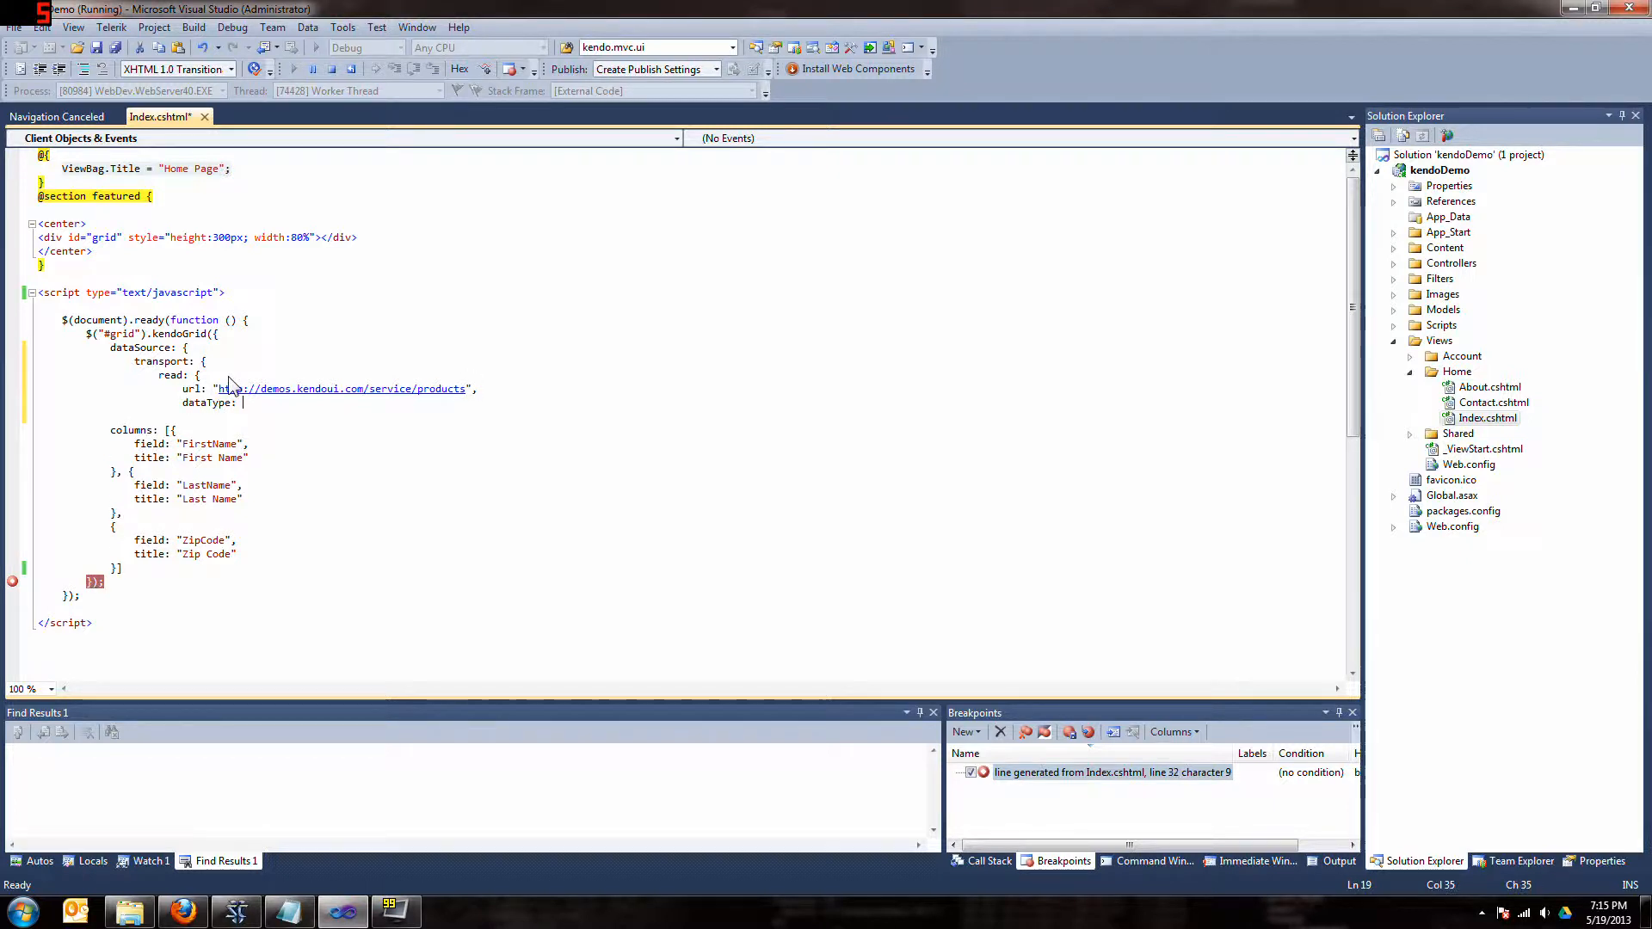
pyautogui.write('"jsonp"')
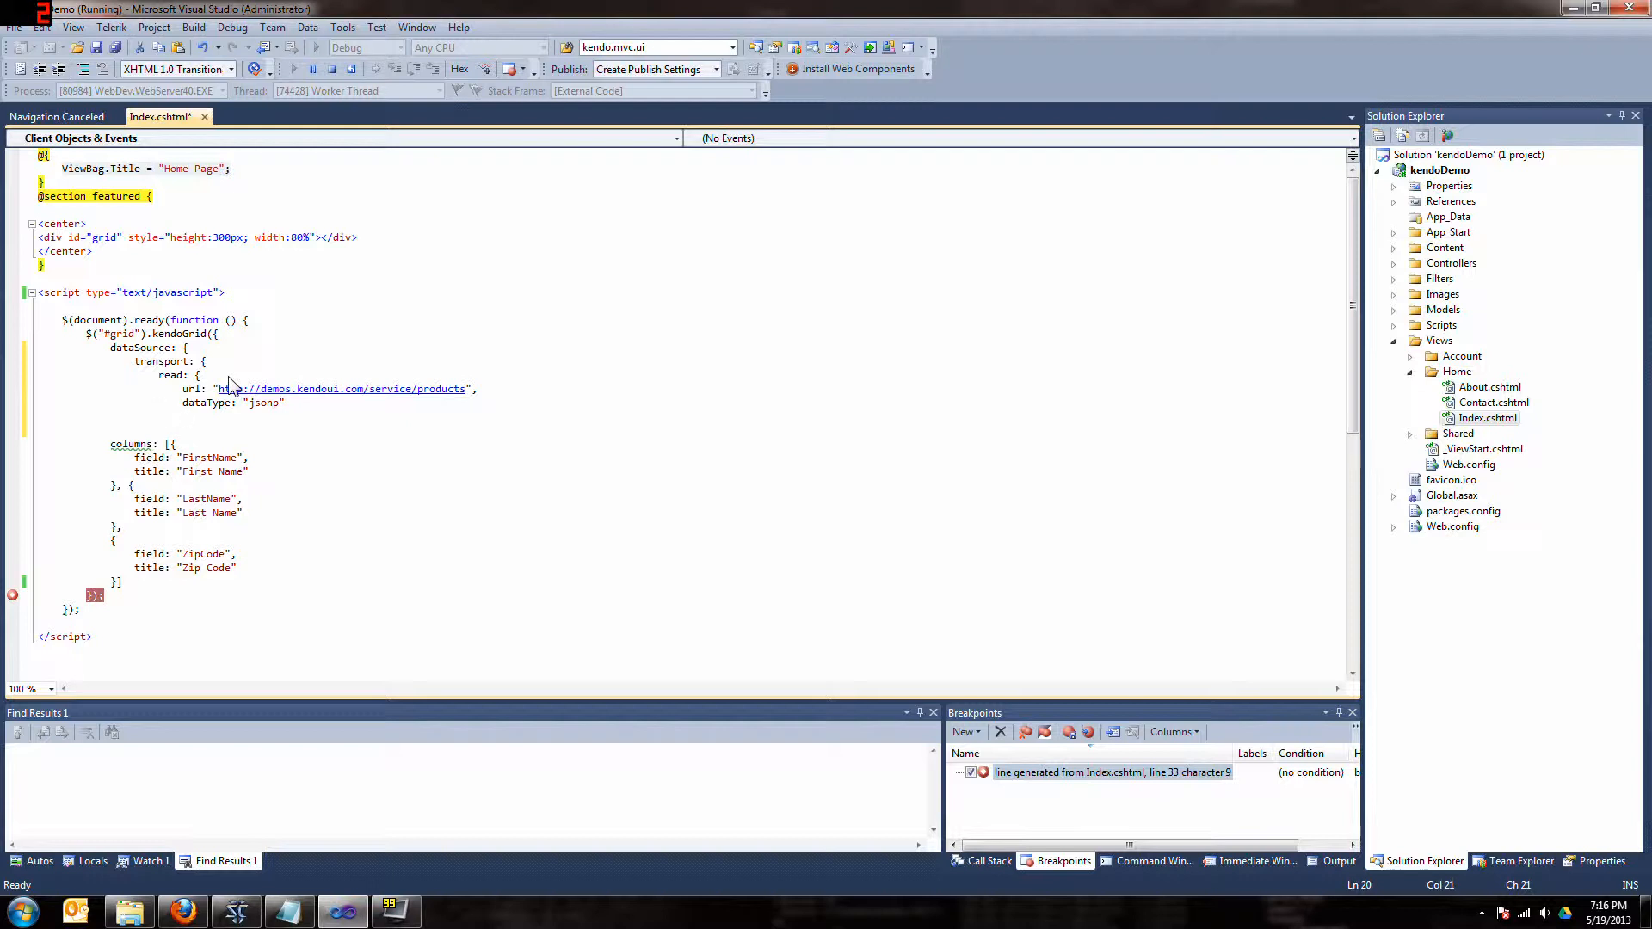
pyautogui.press('Enter')
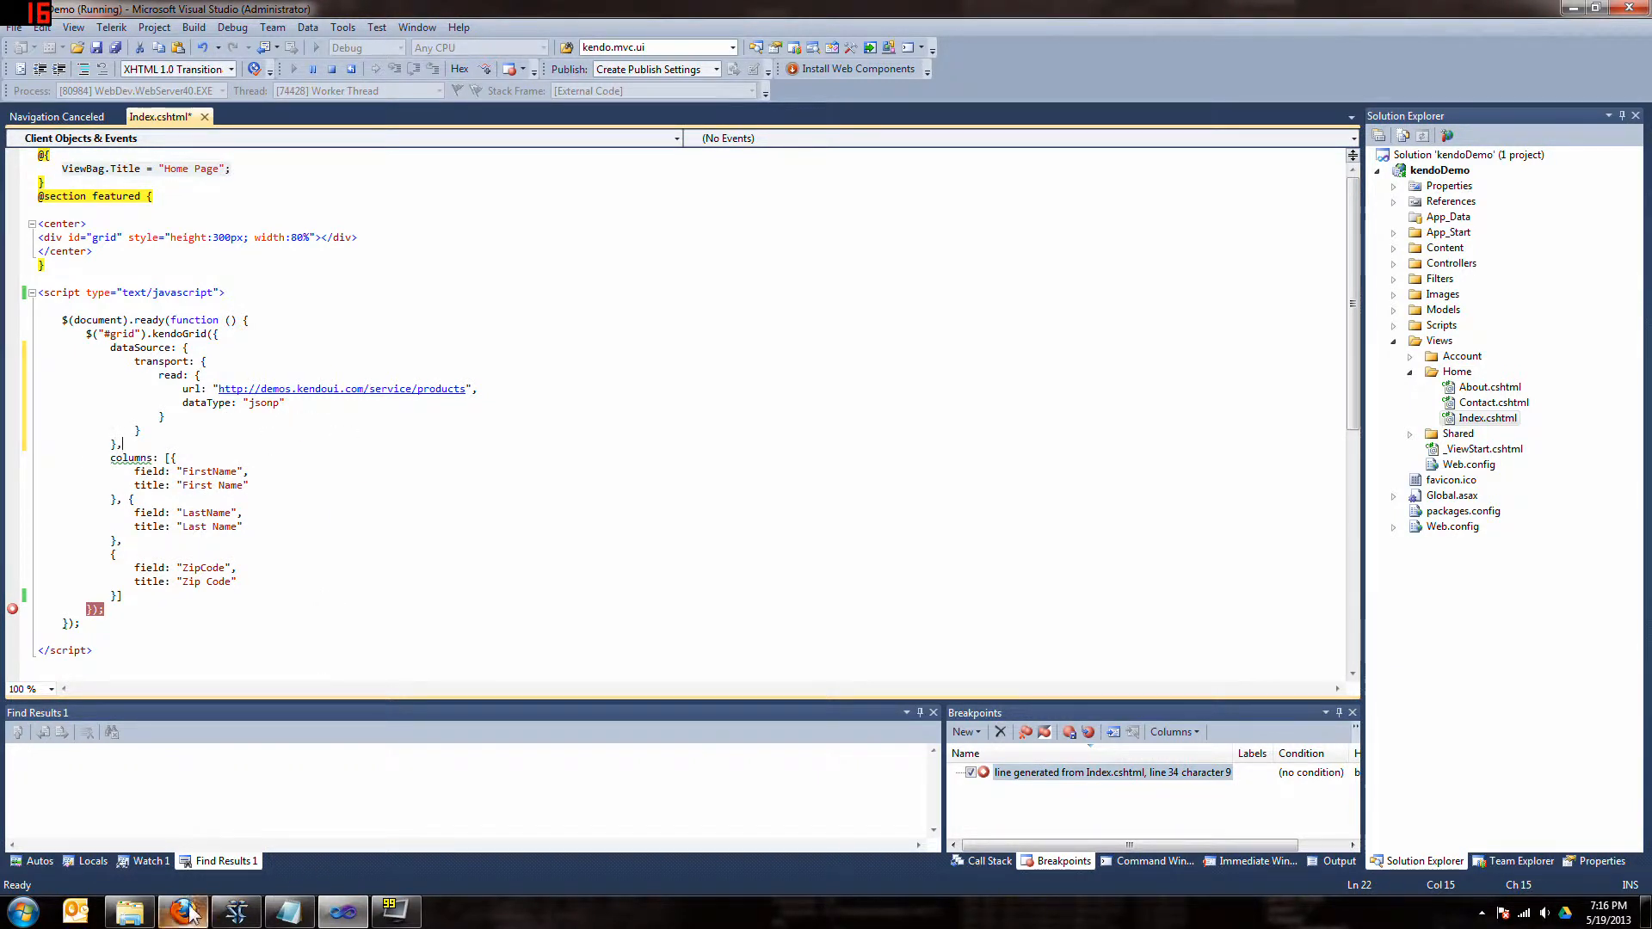
# View the products service JSONP output in Firefox and pick out the ProductID field name
pyautogui.click(183, 911)
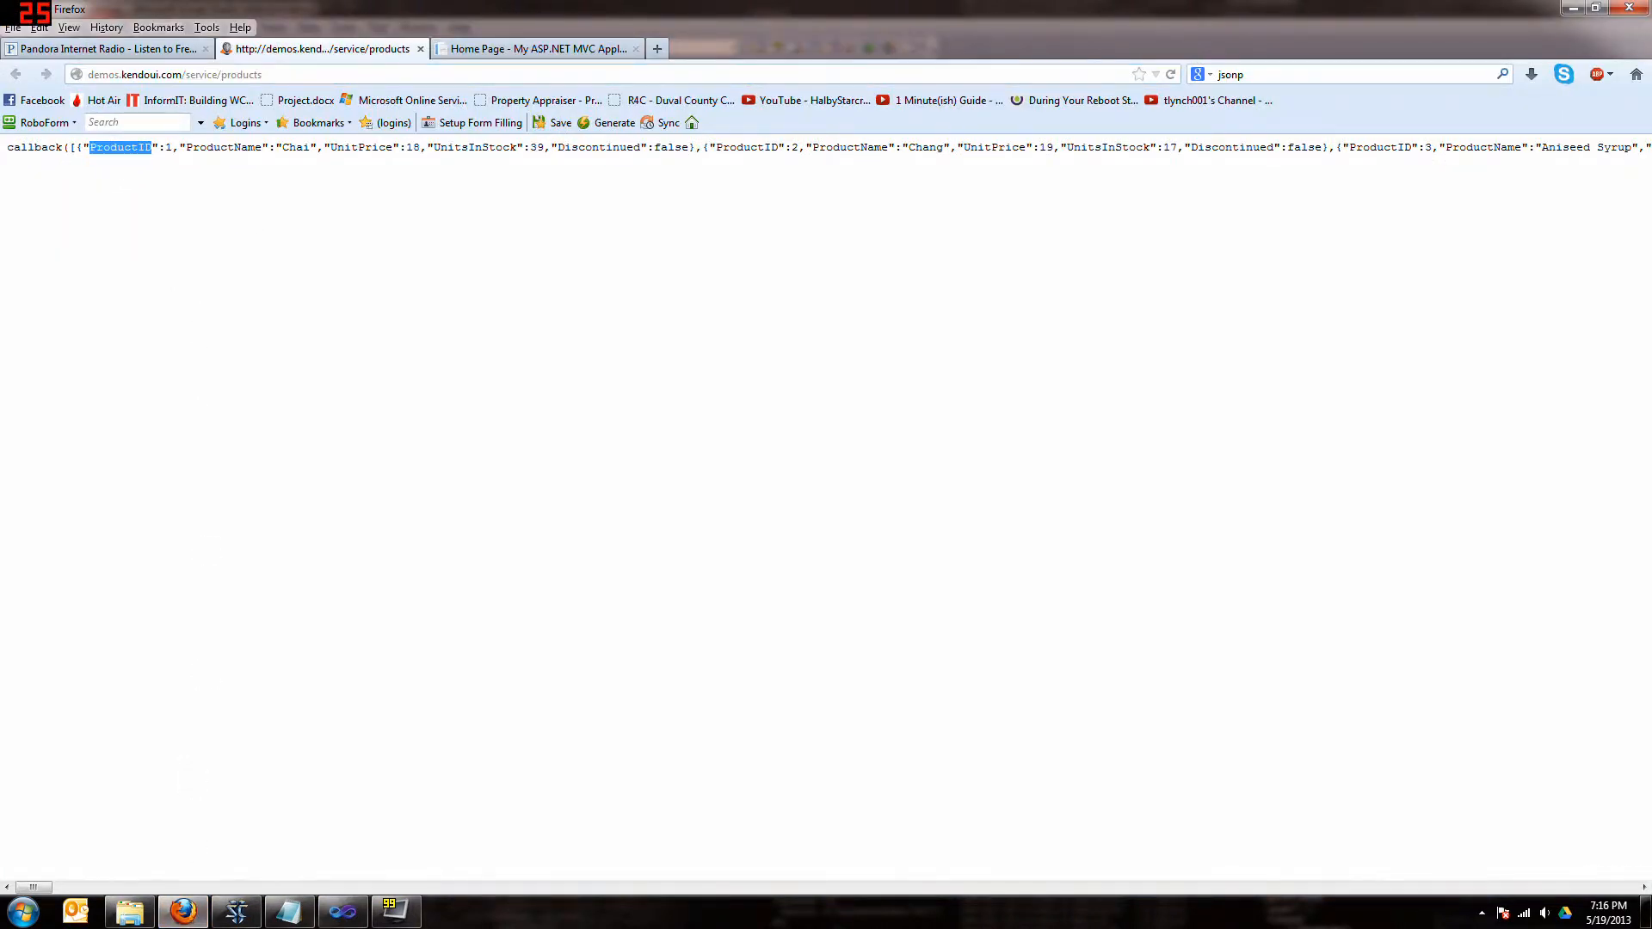
pyautogui.doubleClick(222, 146)
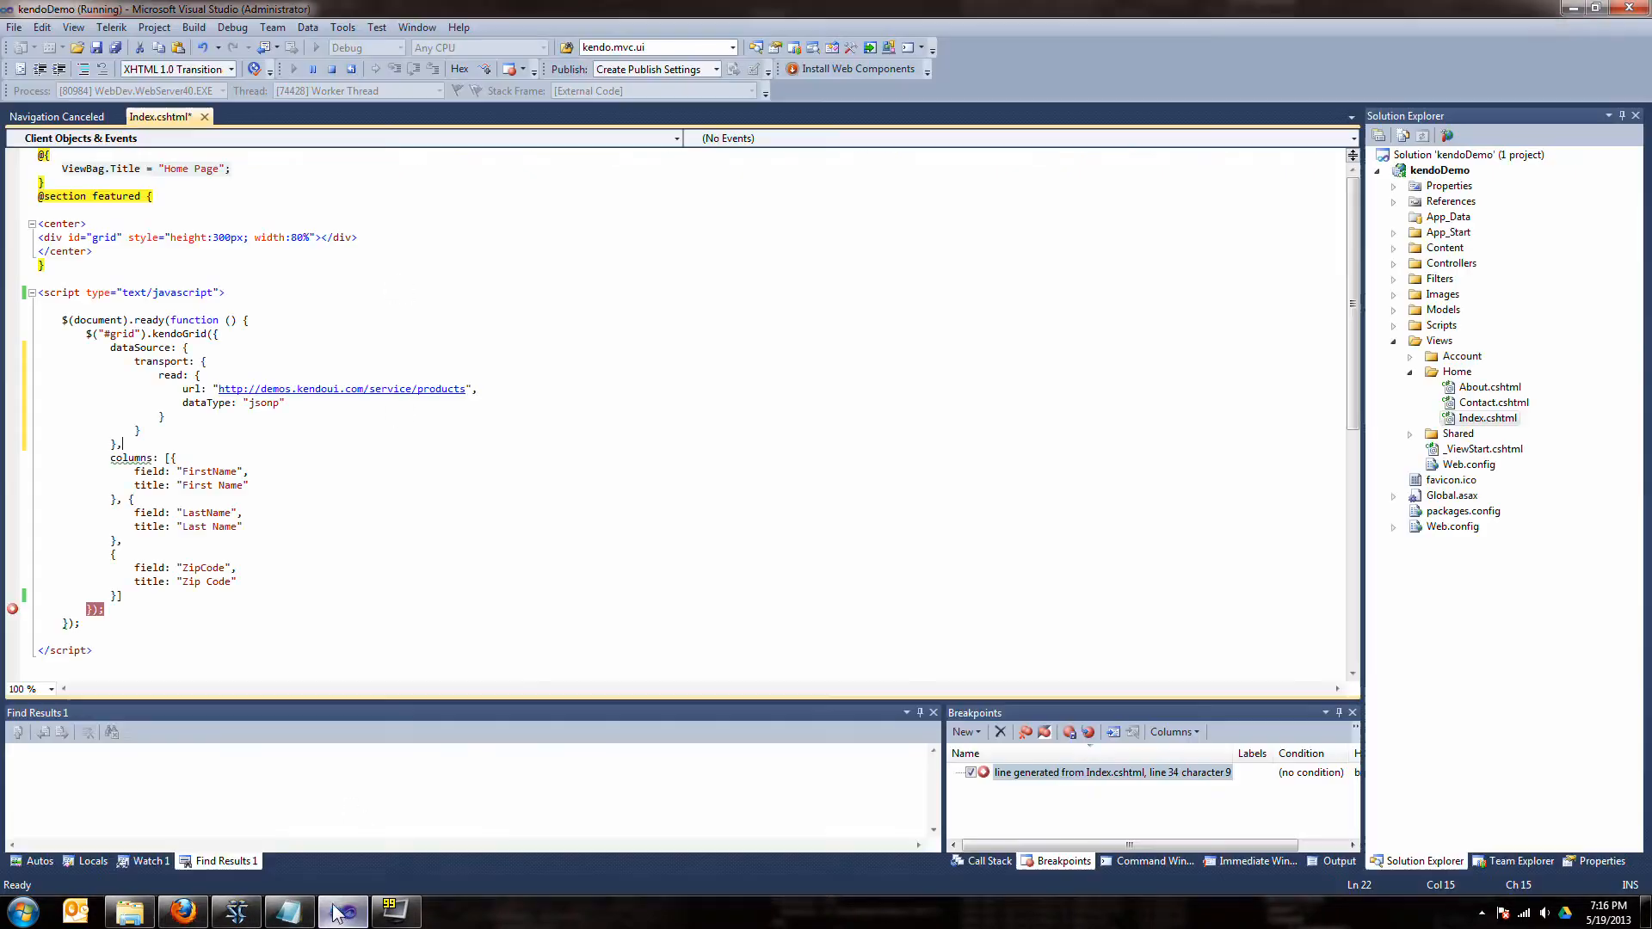
# Bind the first column to field ProductID with the title Product ID
pyautogui.doubleClick(209, 471)
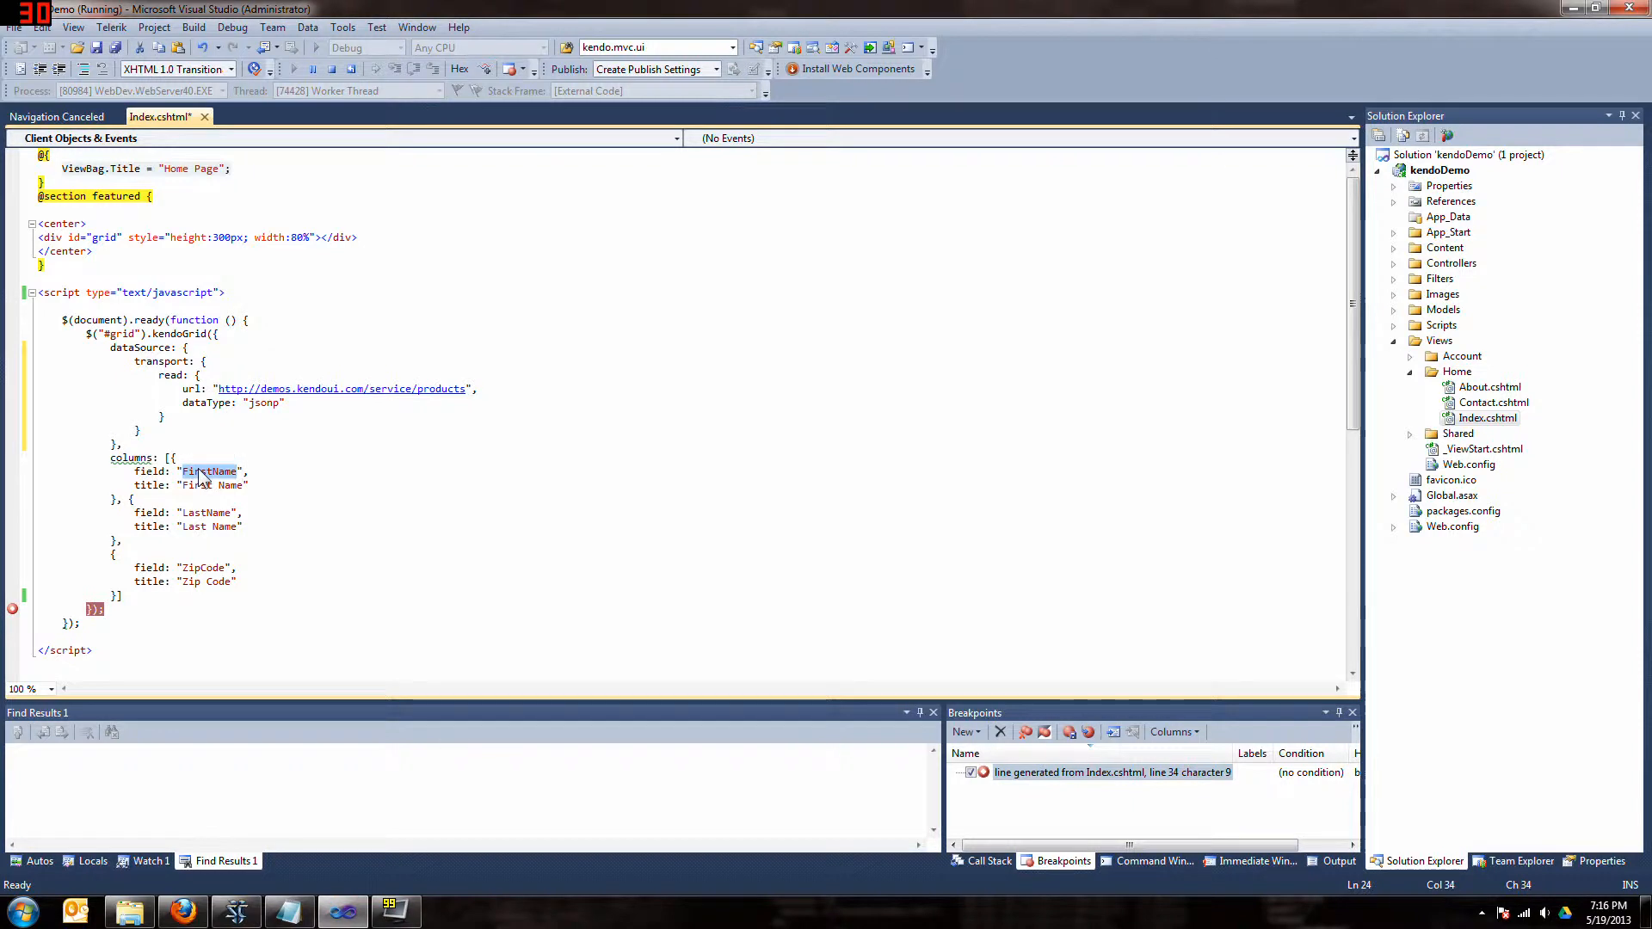
pyautogui.write('ProductId')
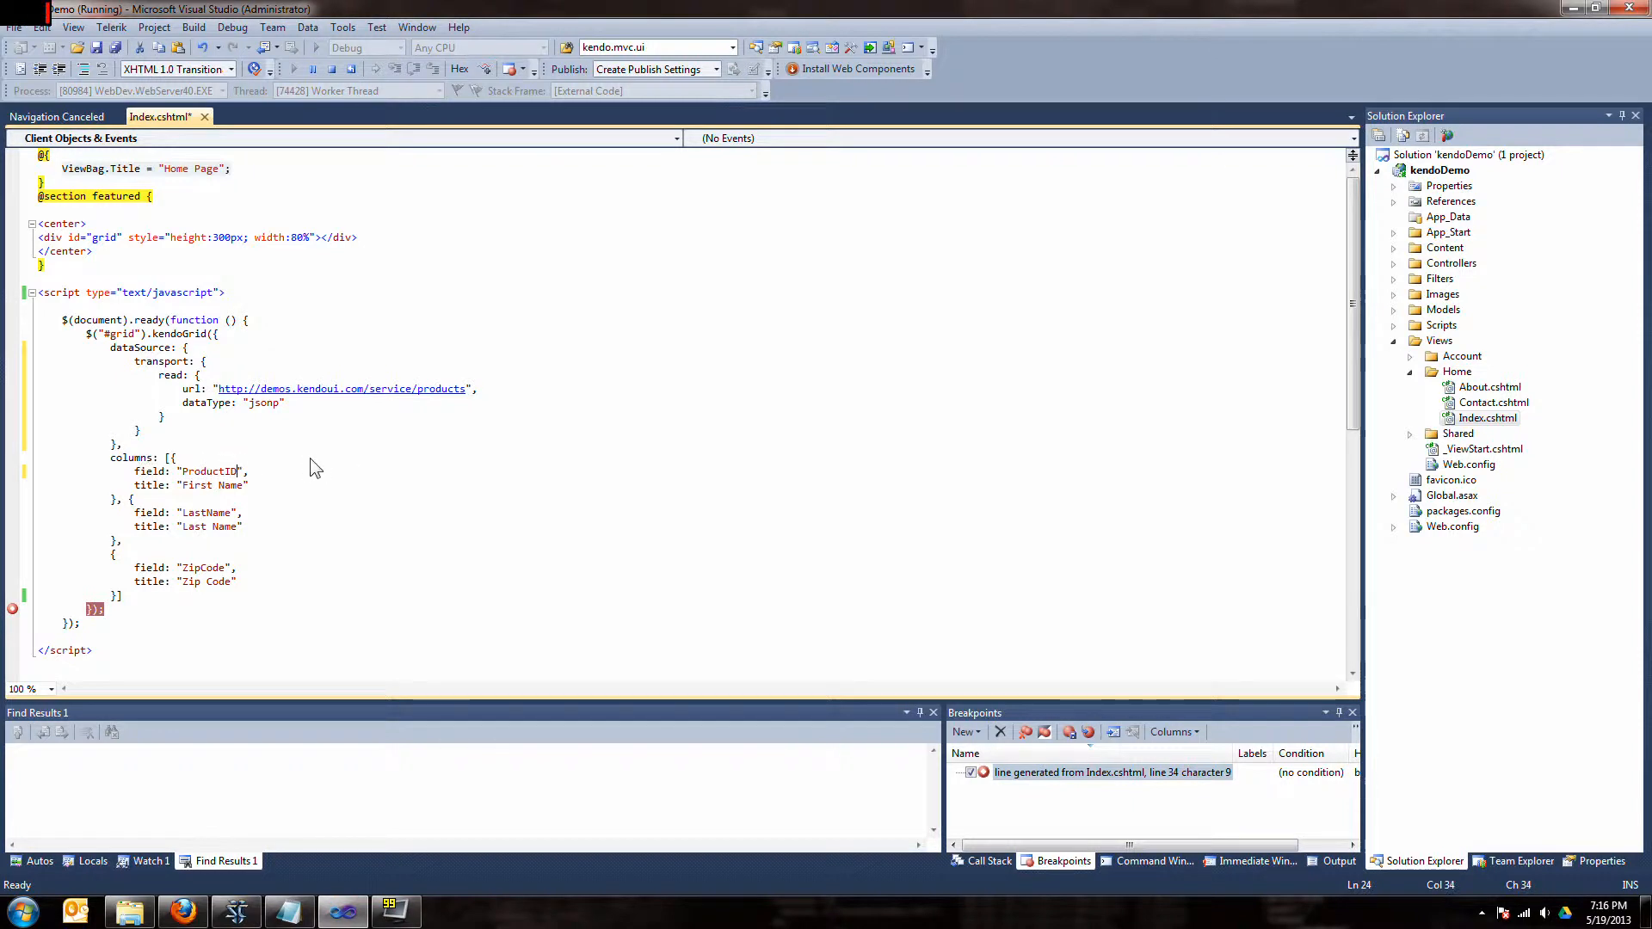
pyautogui.doubleClick(210, 485)
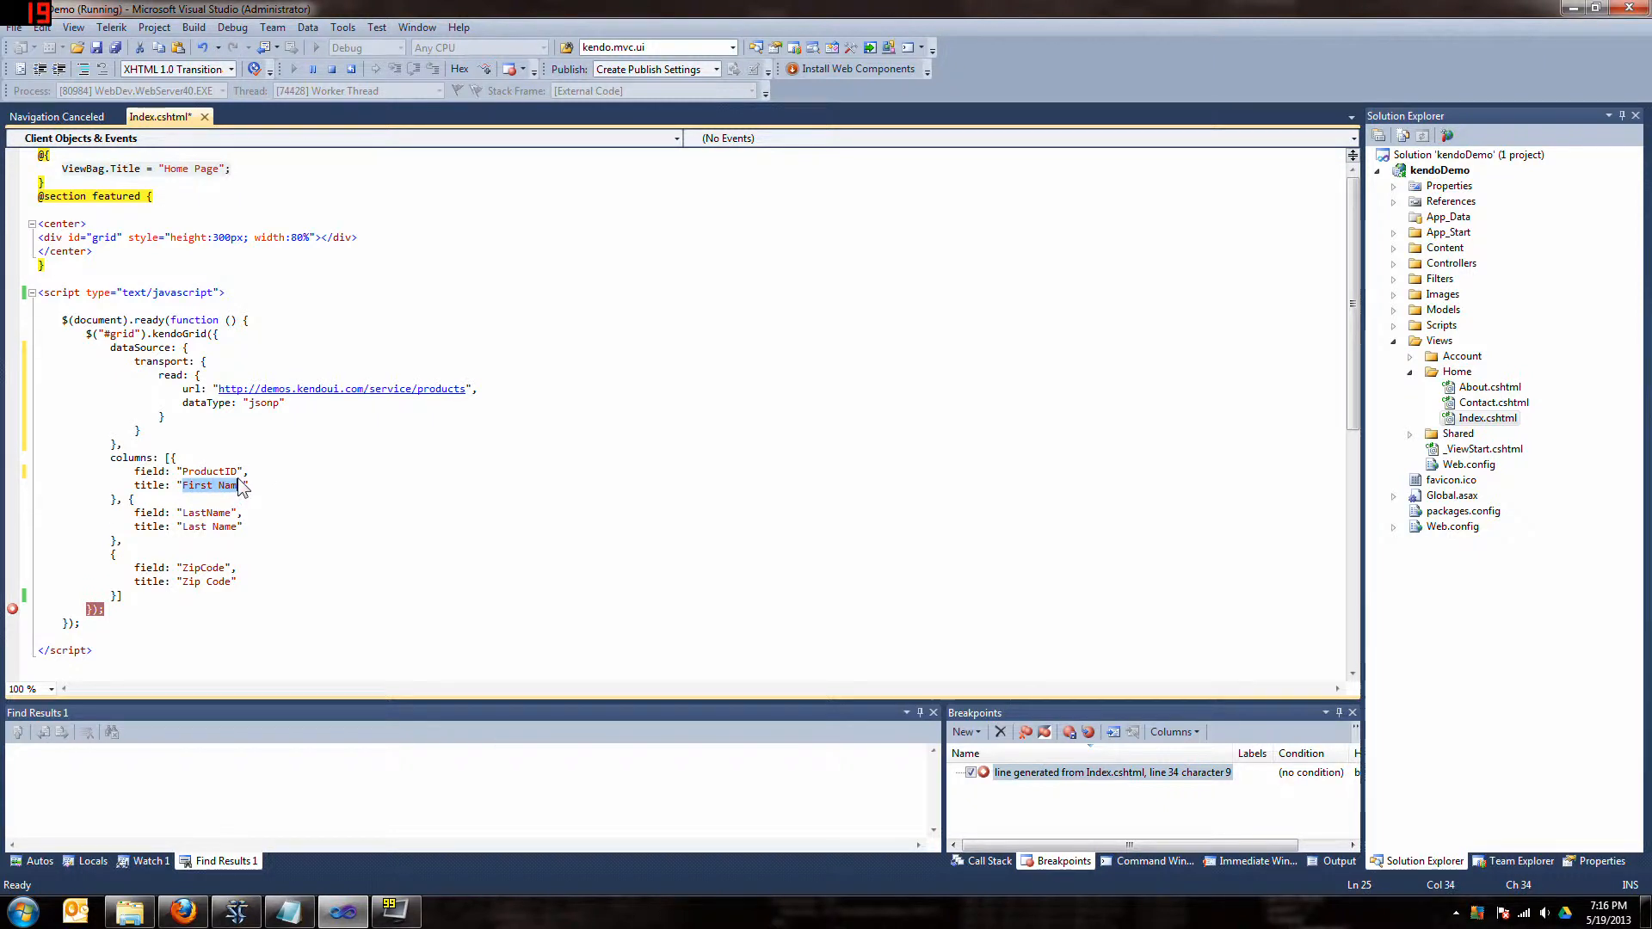
pyautogui.write('Produc')
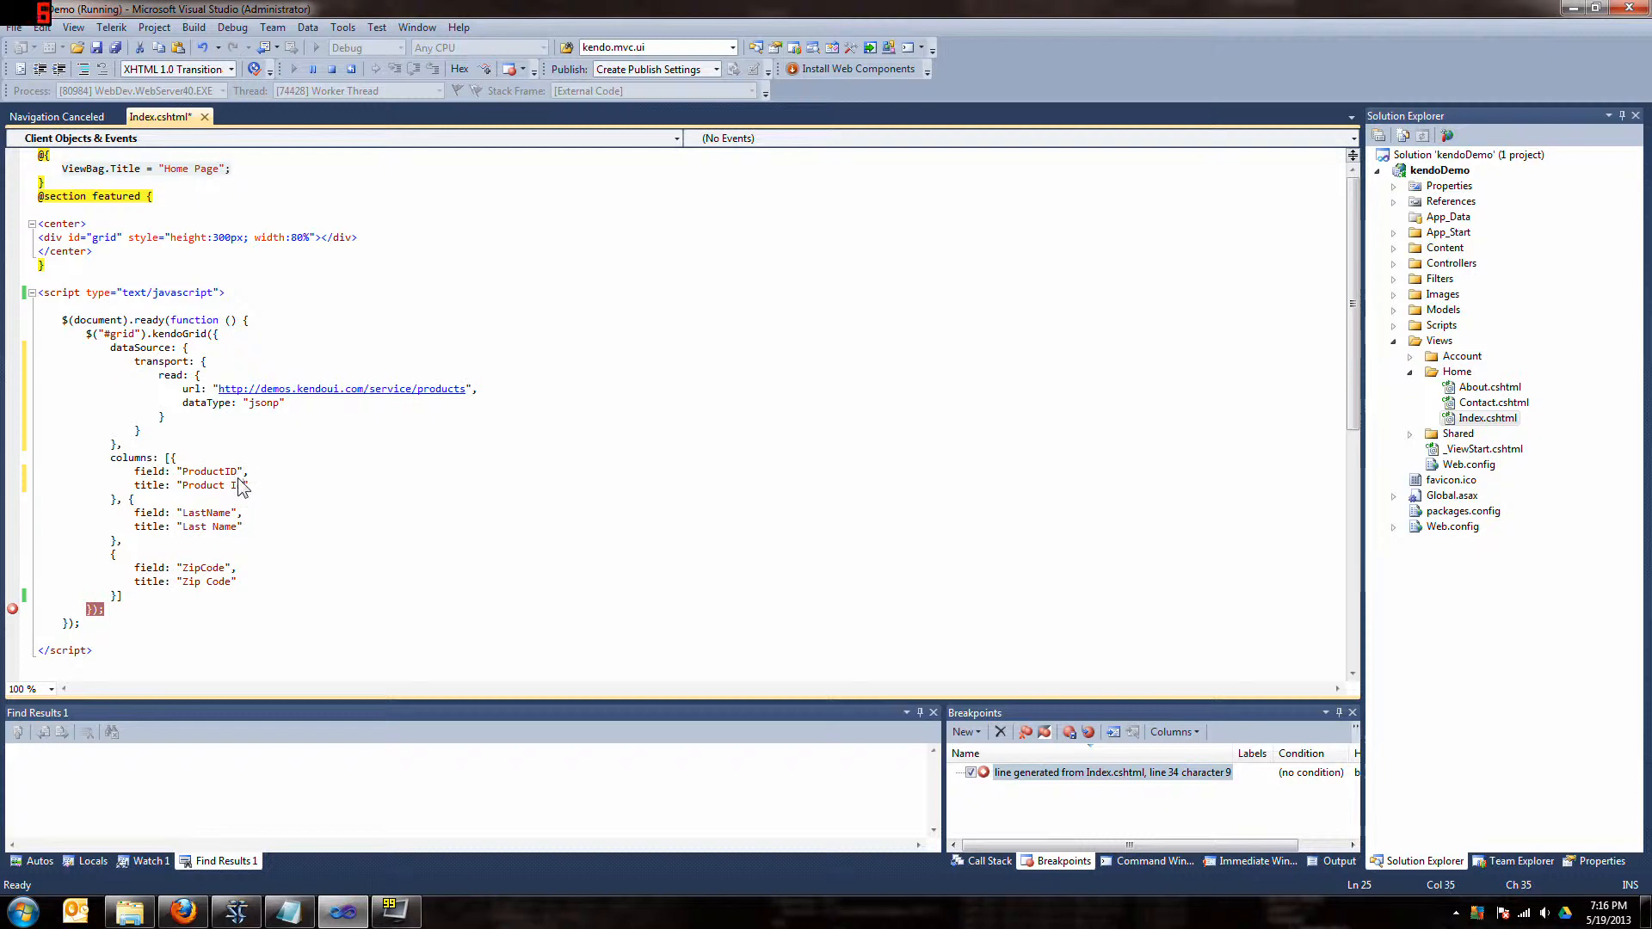
# Bind the second column to field ProductName titled Name and delete the Zip Code column
pyautogui.doubleClick(205, 513)
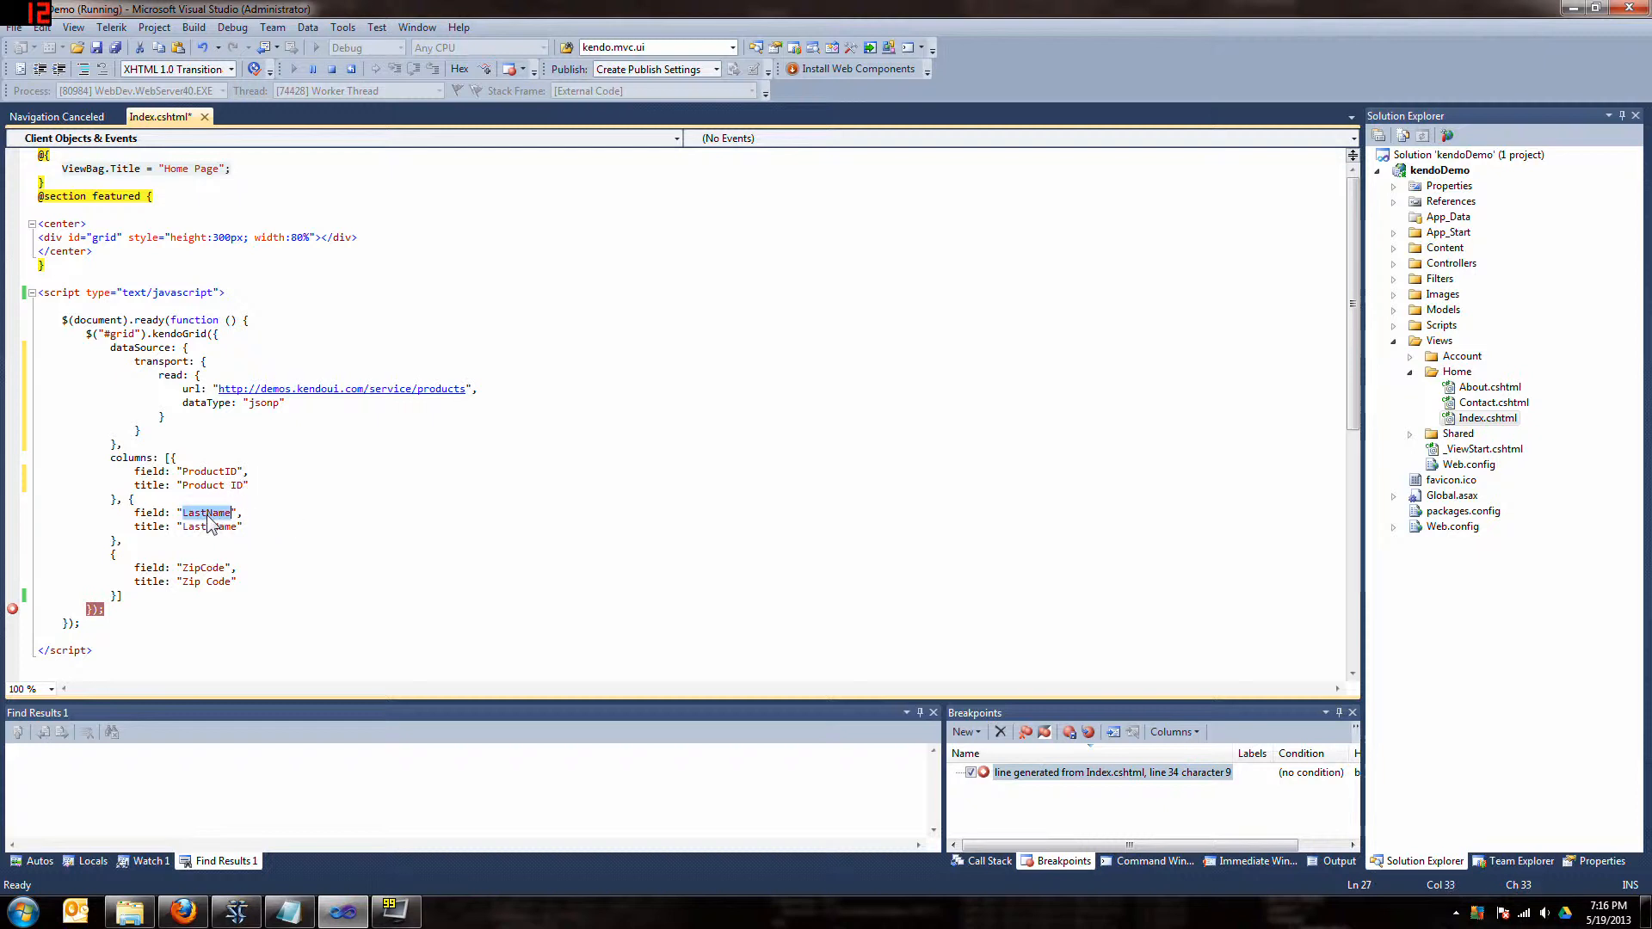
pyautogui.write('Produc')
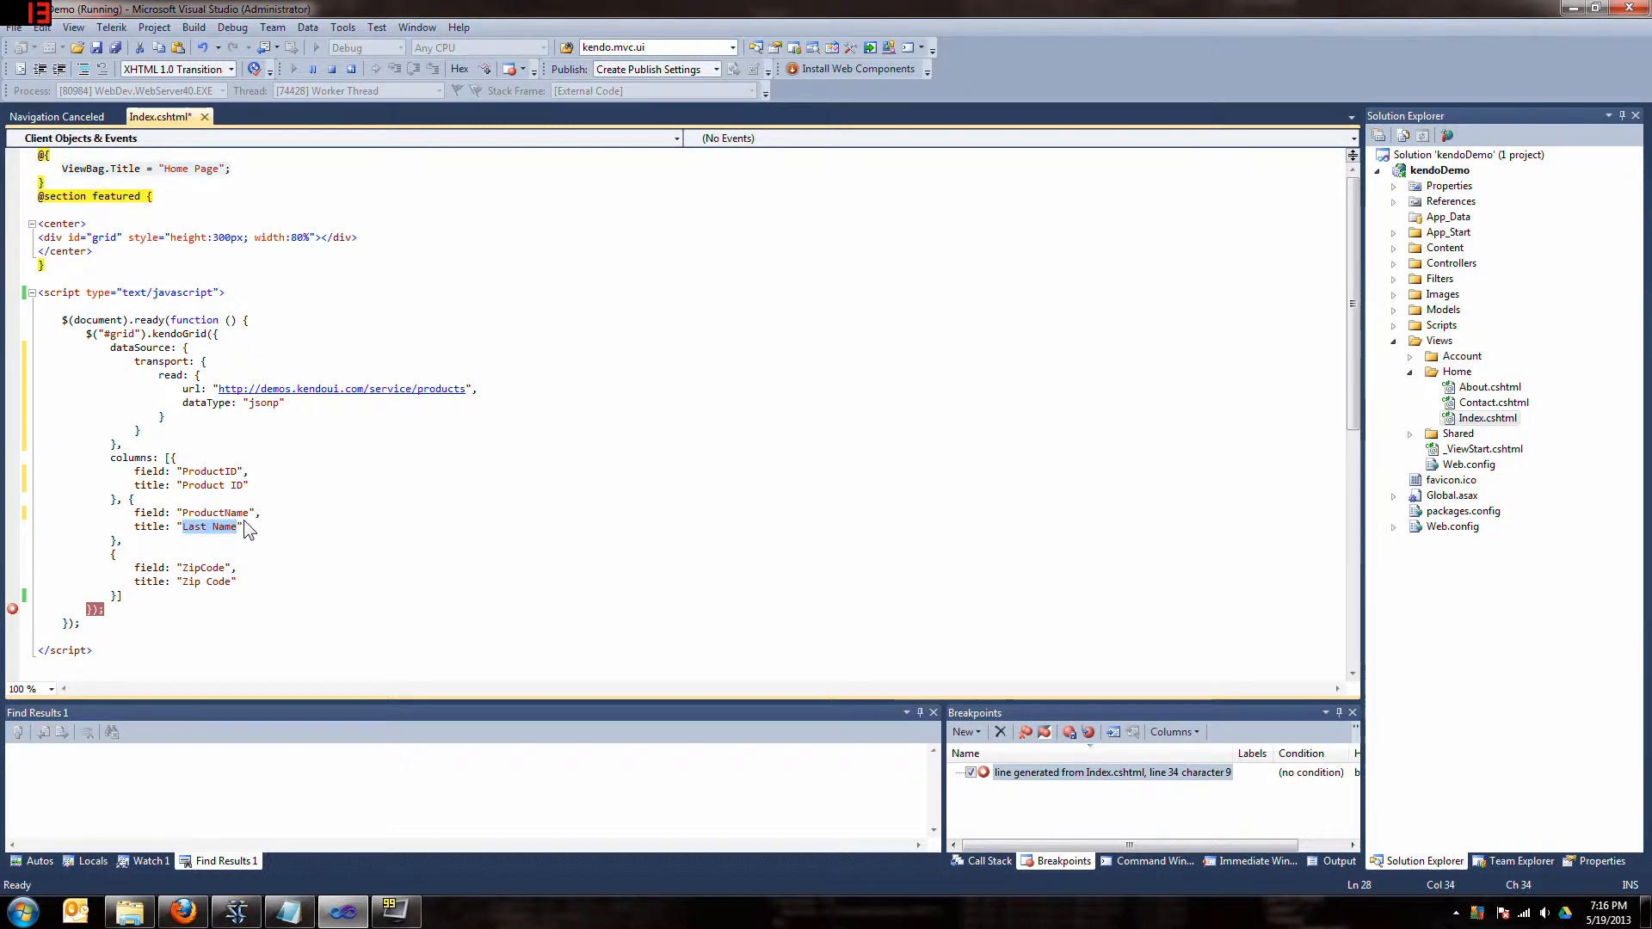
pyautogui.write('Name')
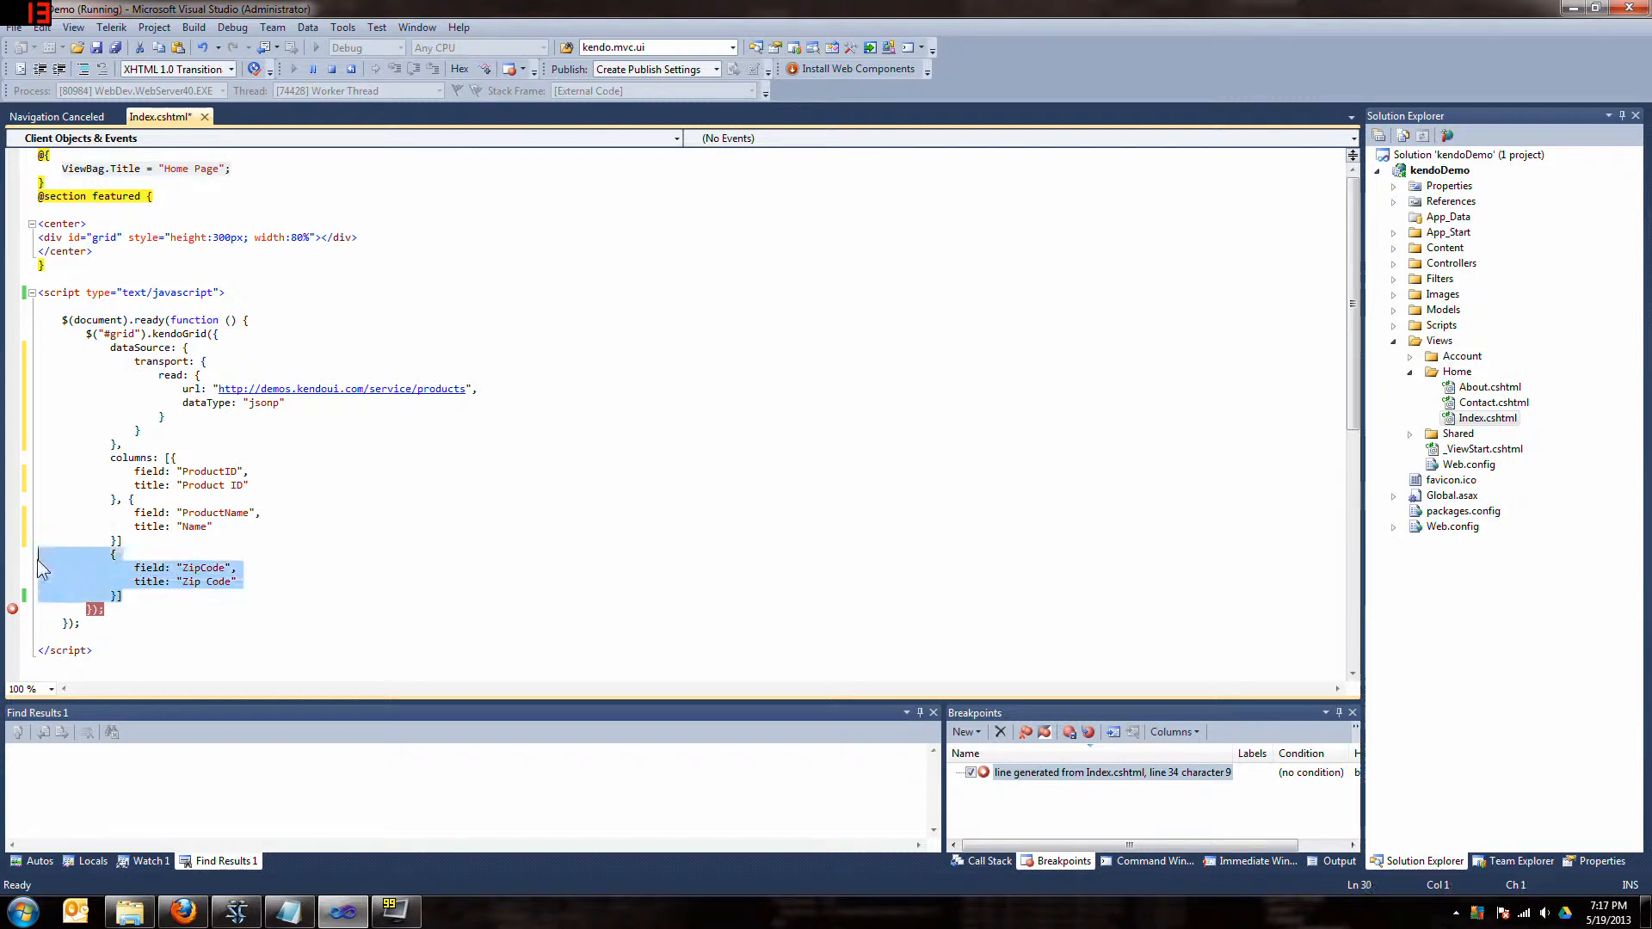
pyautogui.press('Delete')
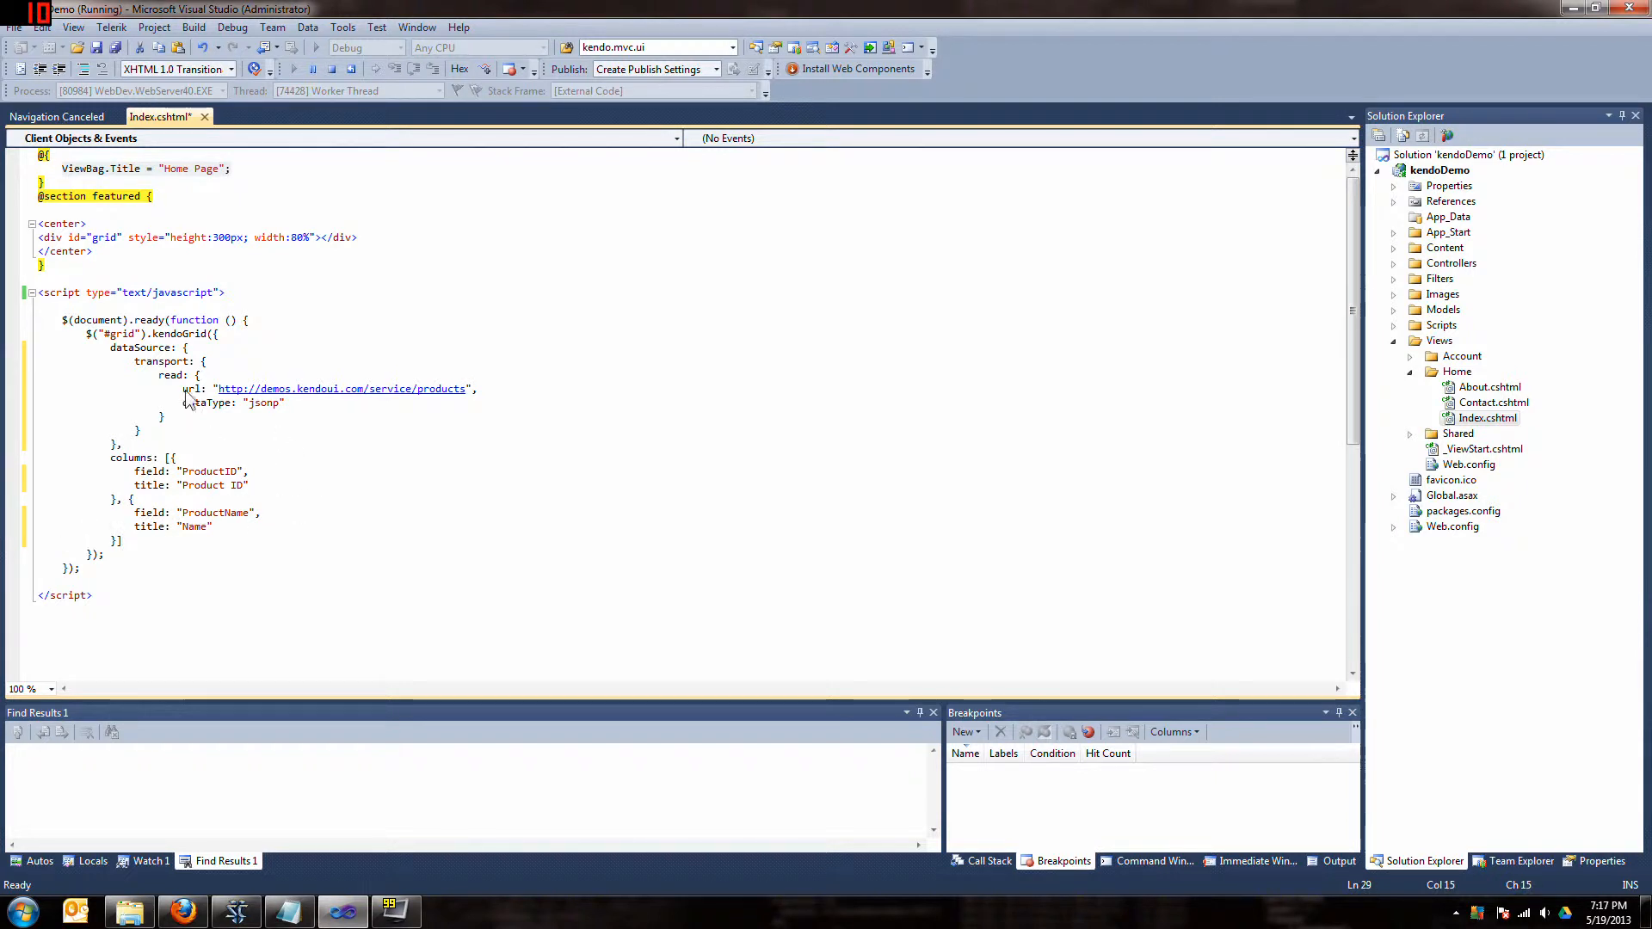
pyautogui.moveTo(337, 403)
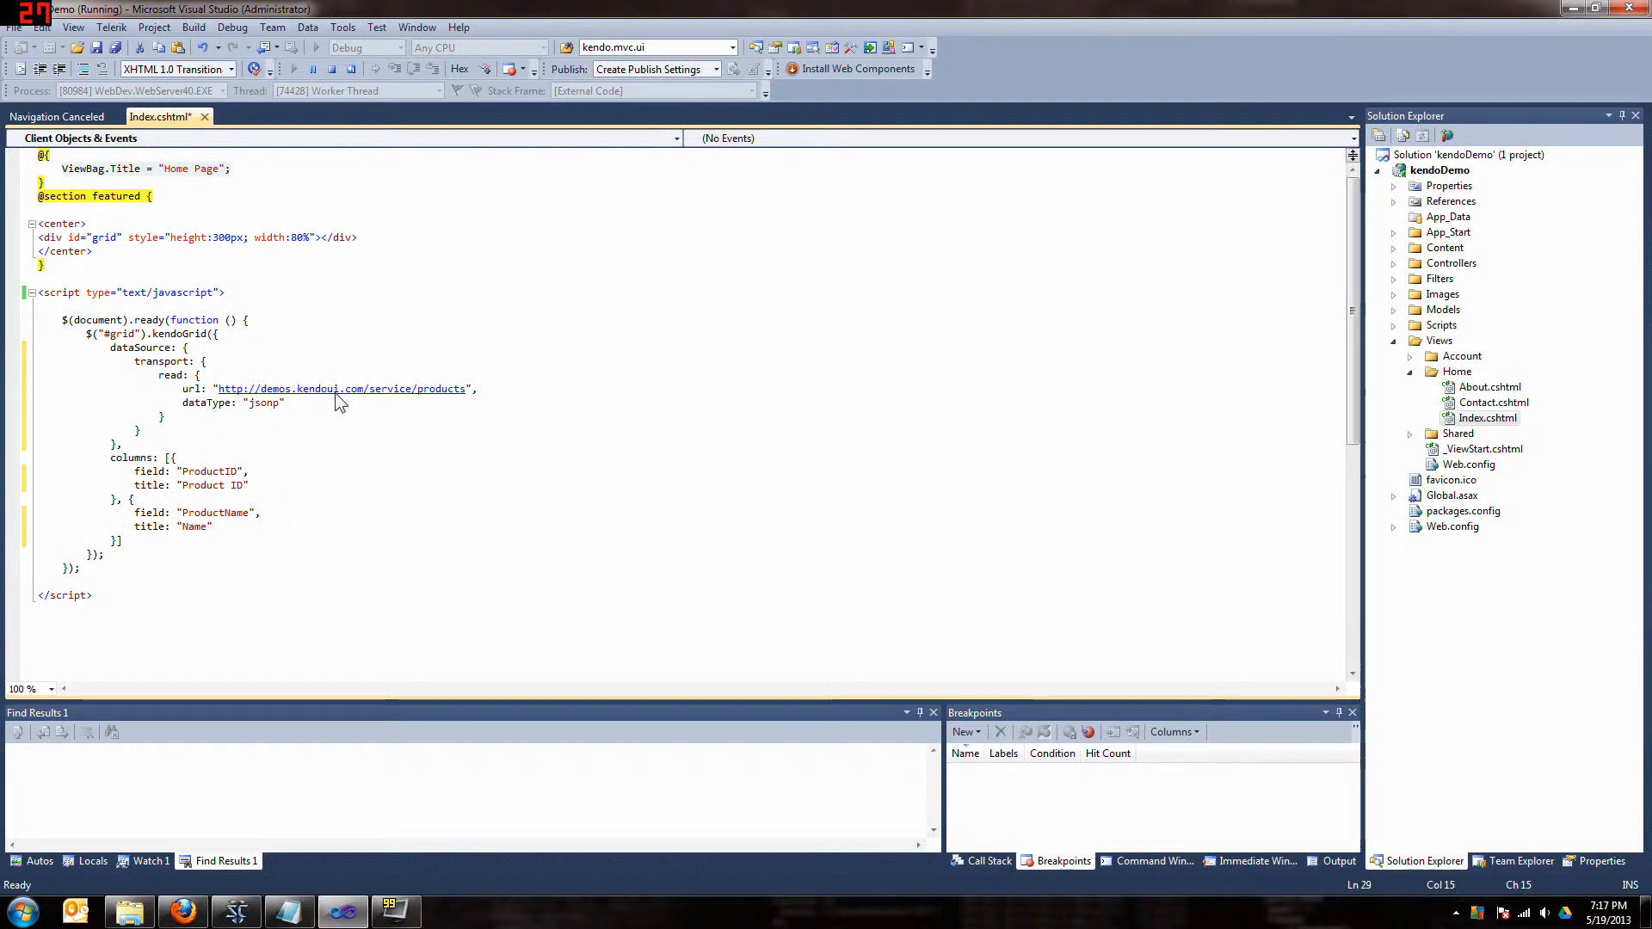
pyautogui.moveTo(270, 418)
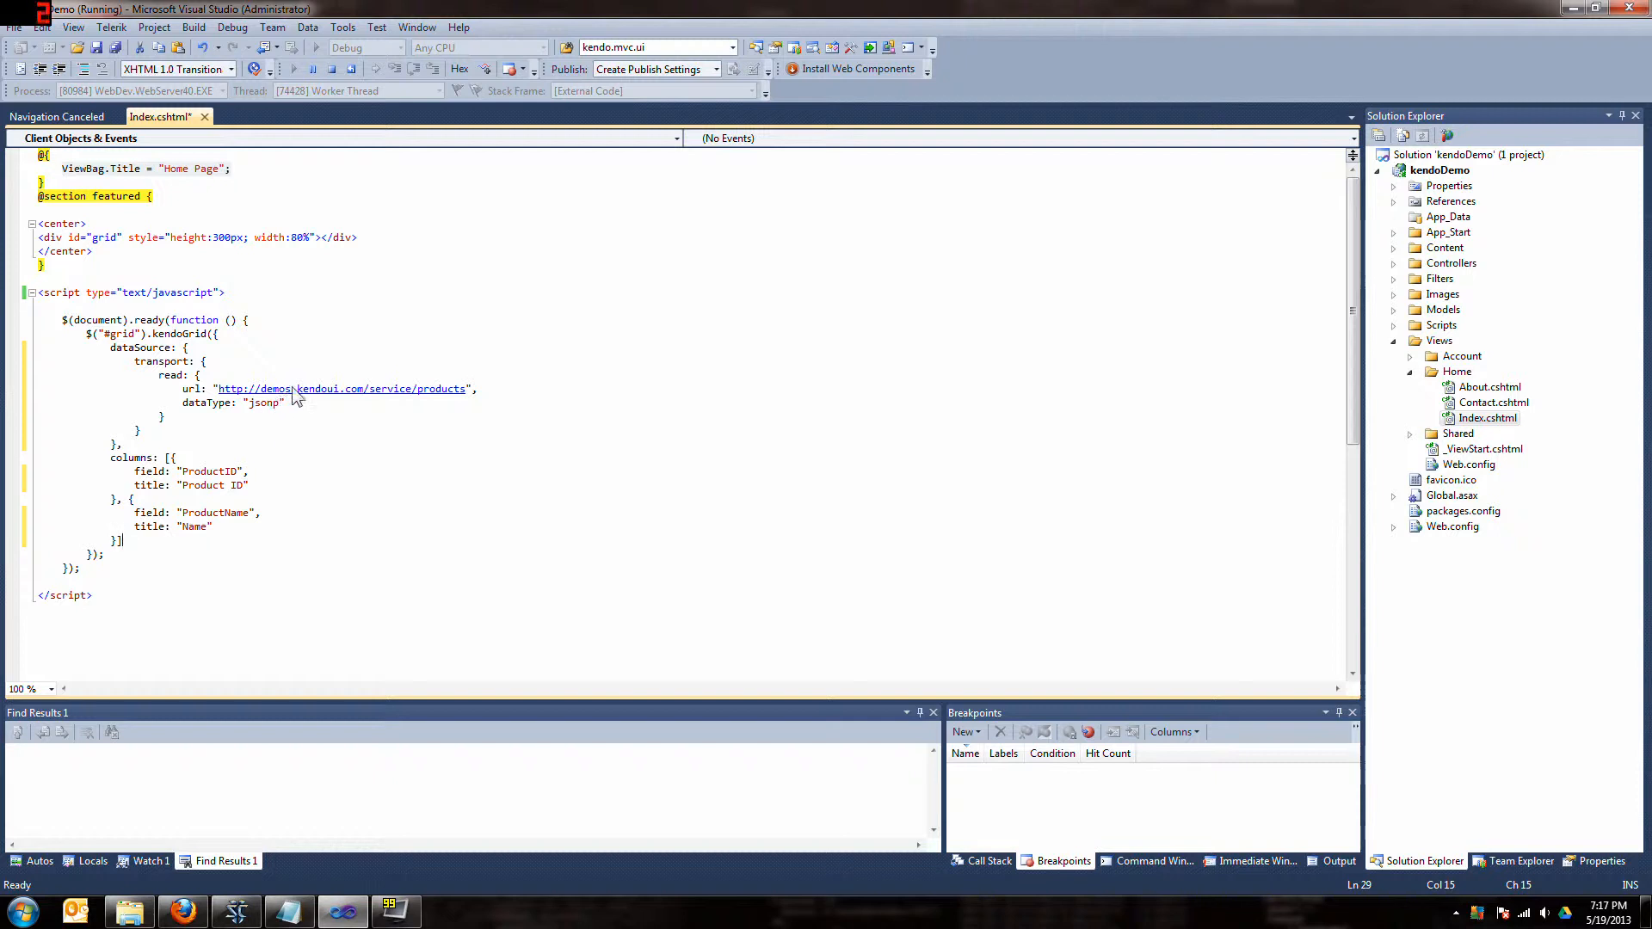
pyautogui.moveTo(363, 406)
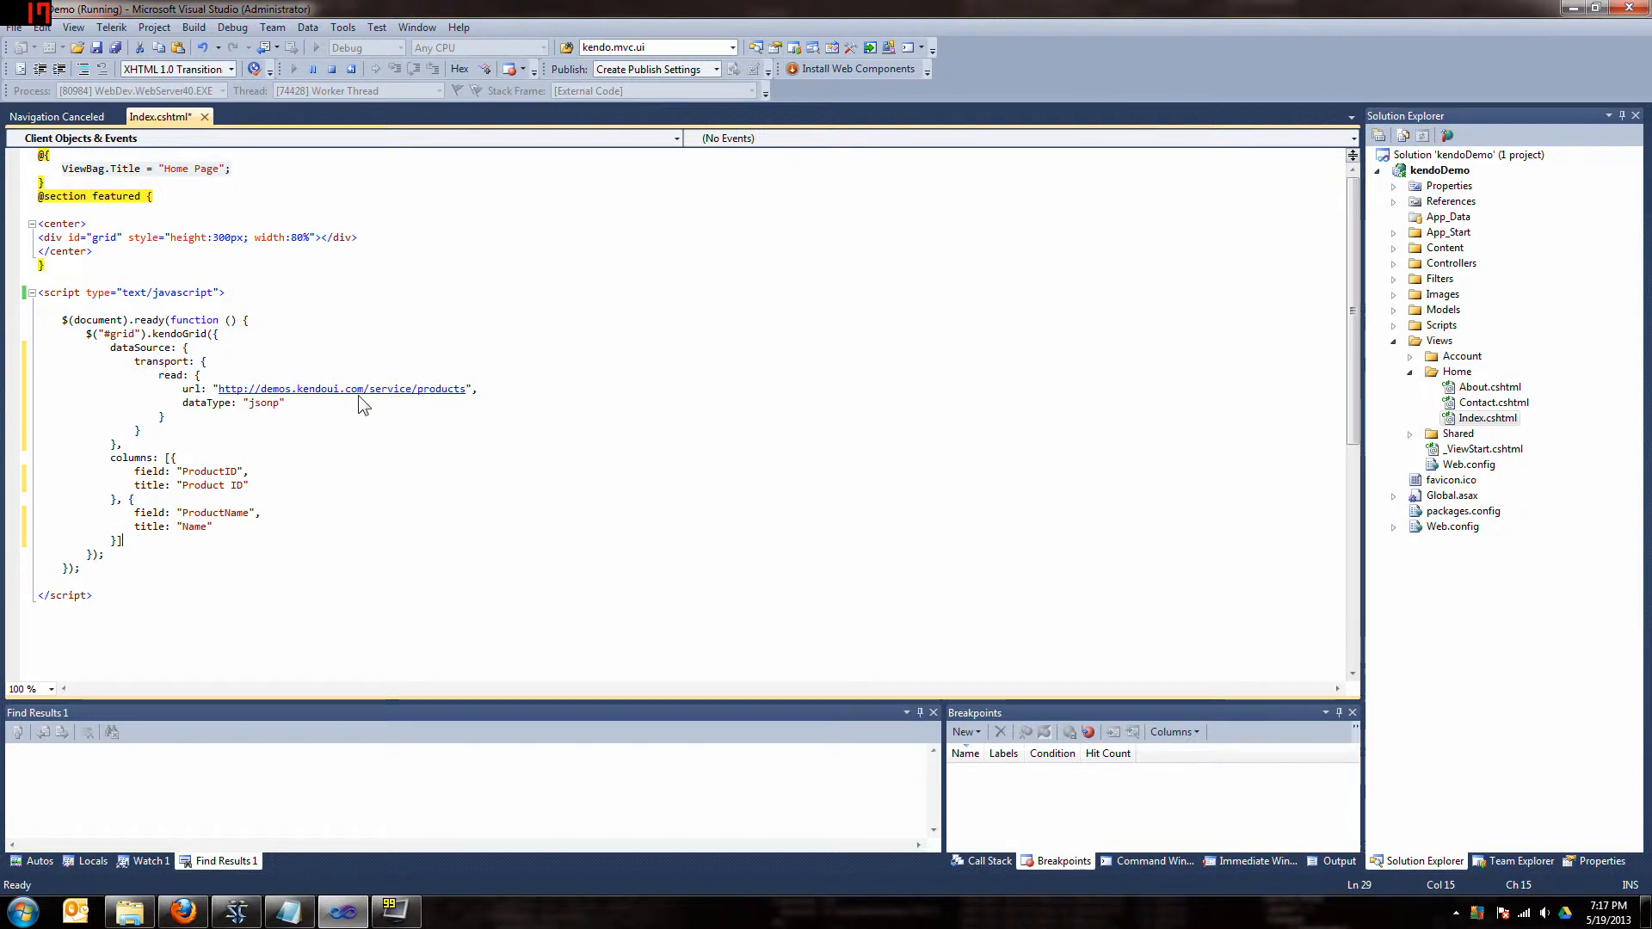
pyautogui.moveTo(339, 410)
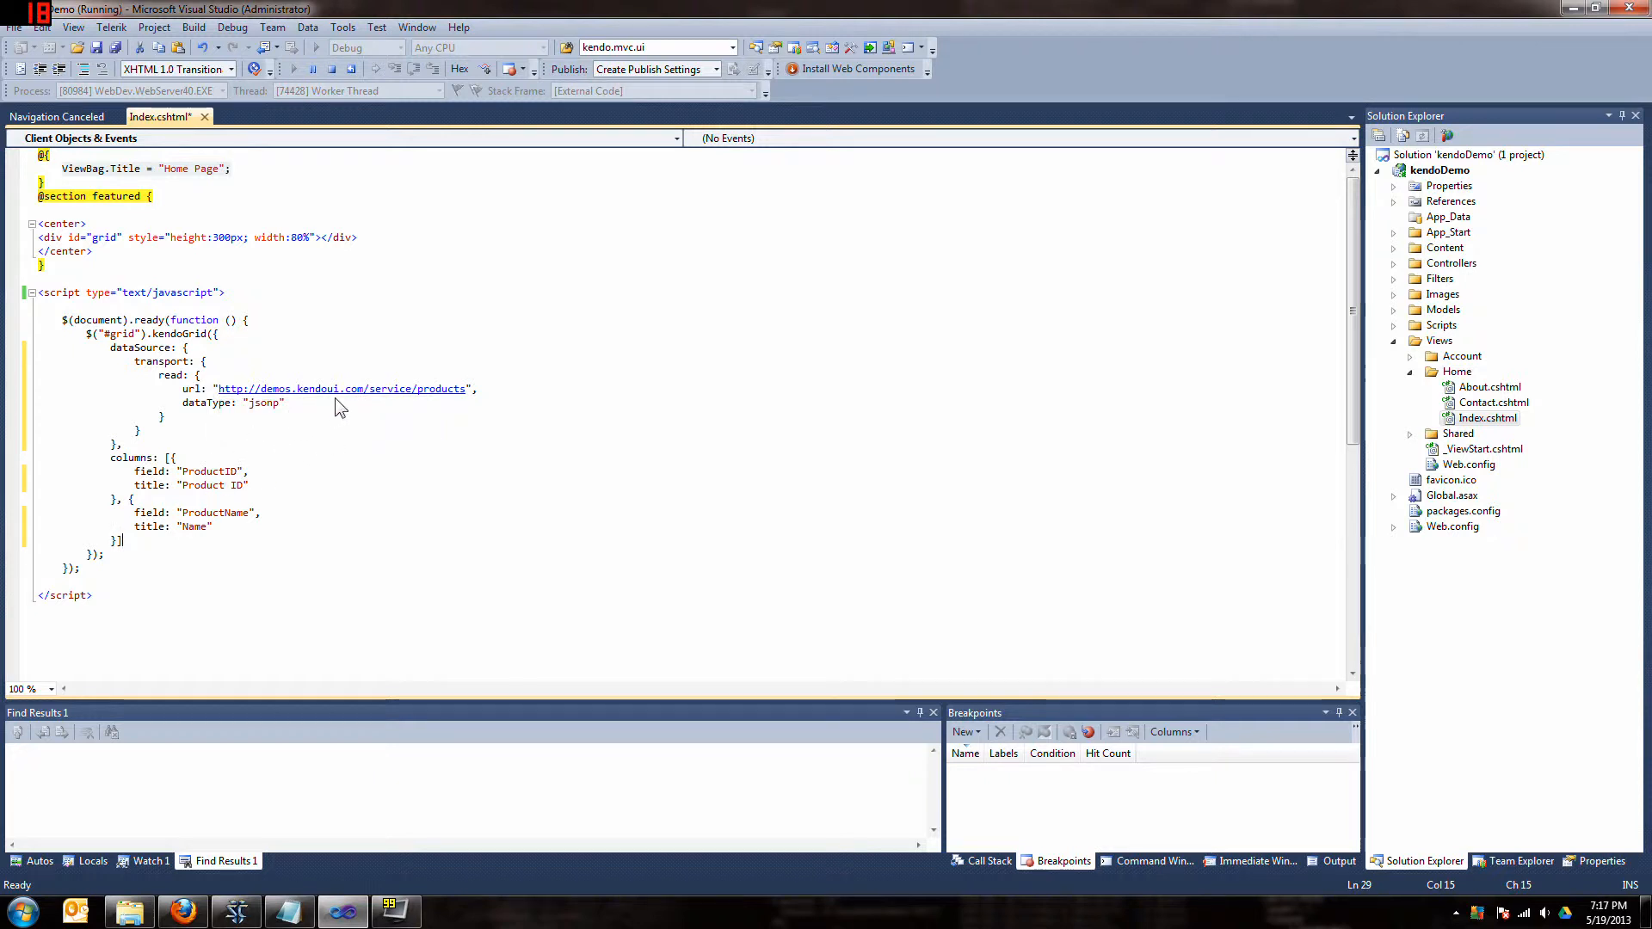
pyautogui.moveTo(213, 476)
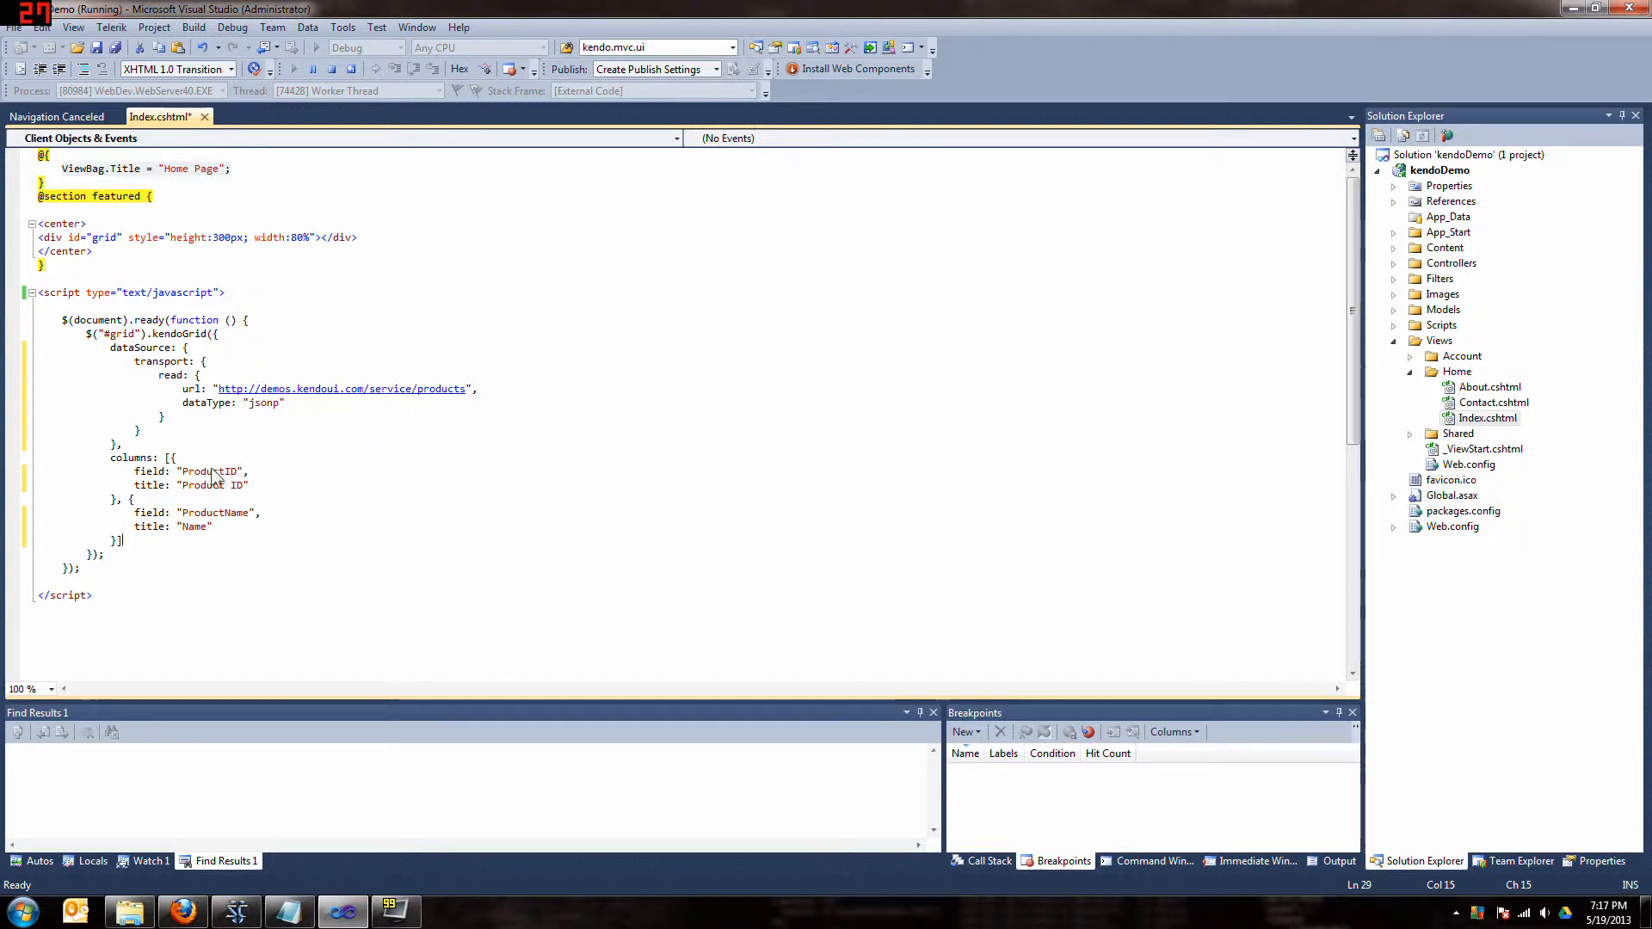
# Check the ProductName column definition and save Index.cshtml with Ctrl+S
pyautogui.doubleClick(217, 513)
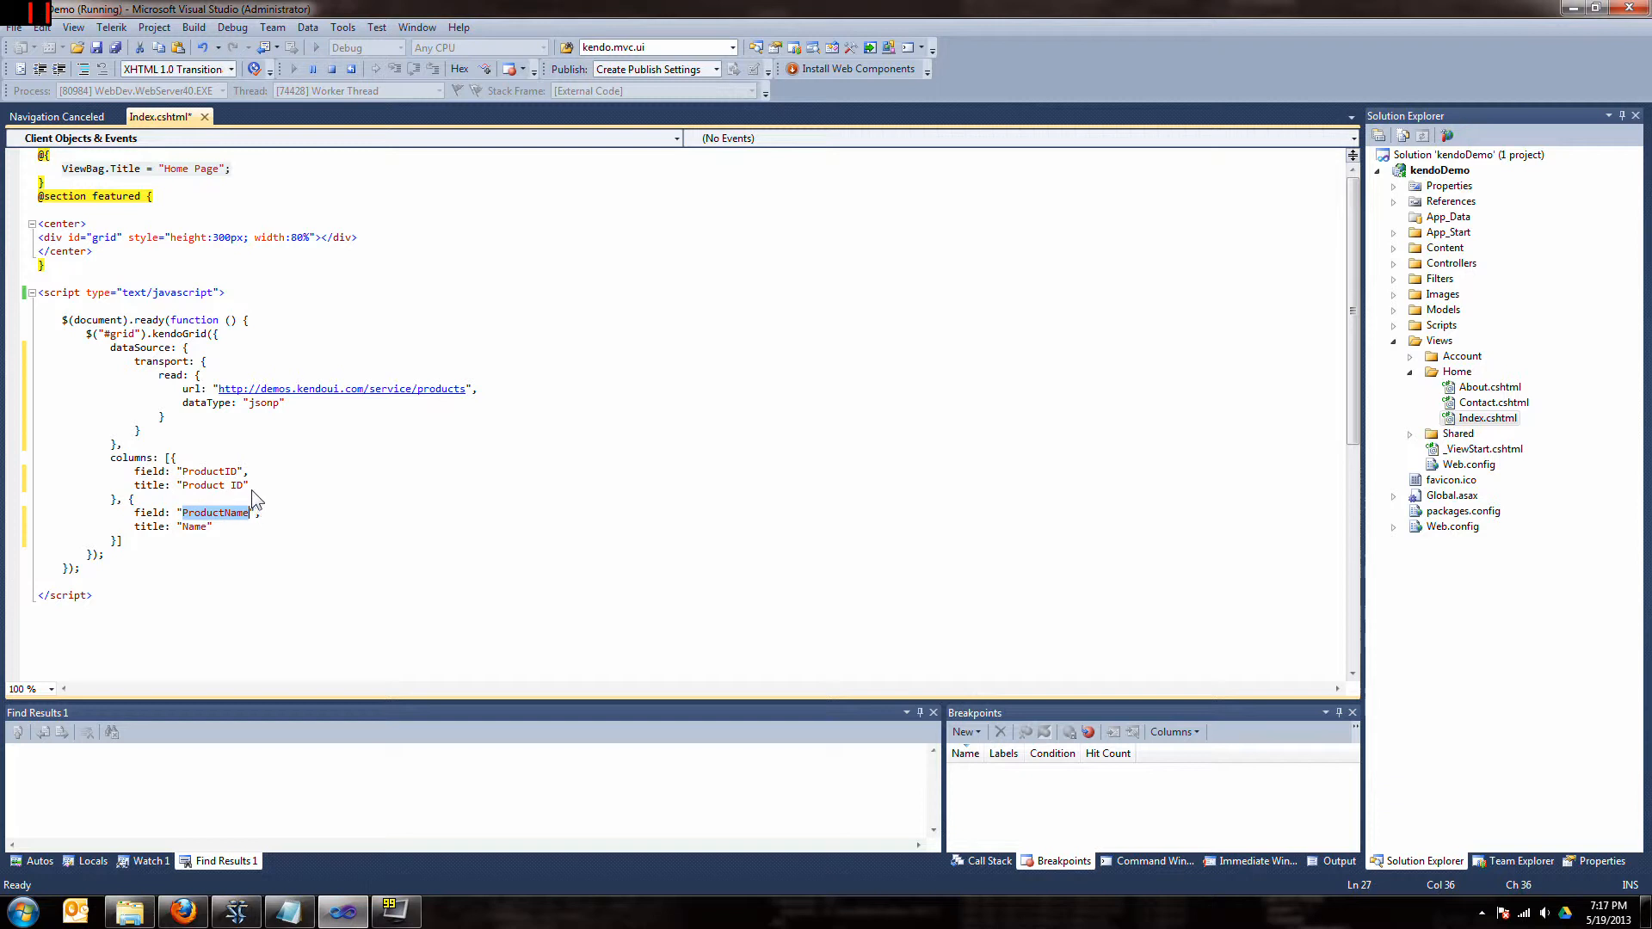
pyautogui.moveTo(293, 480)
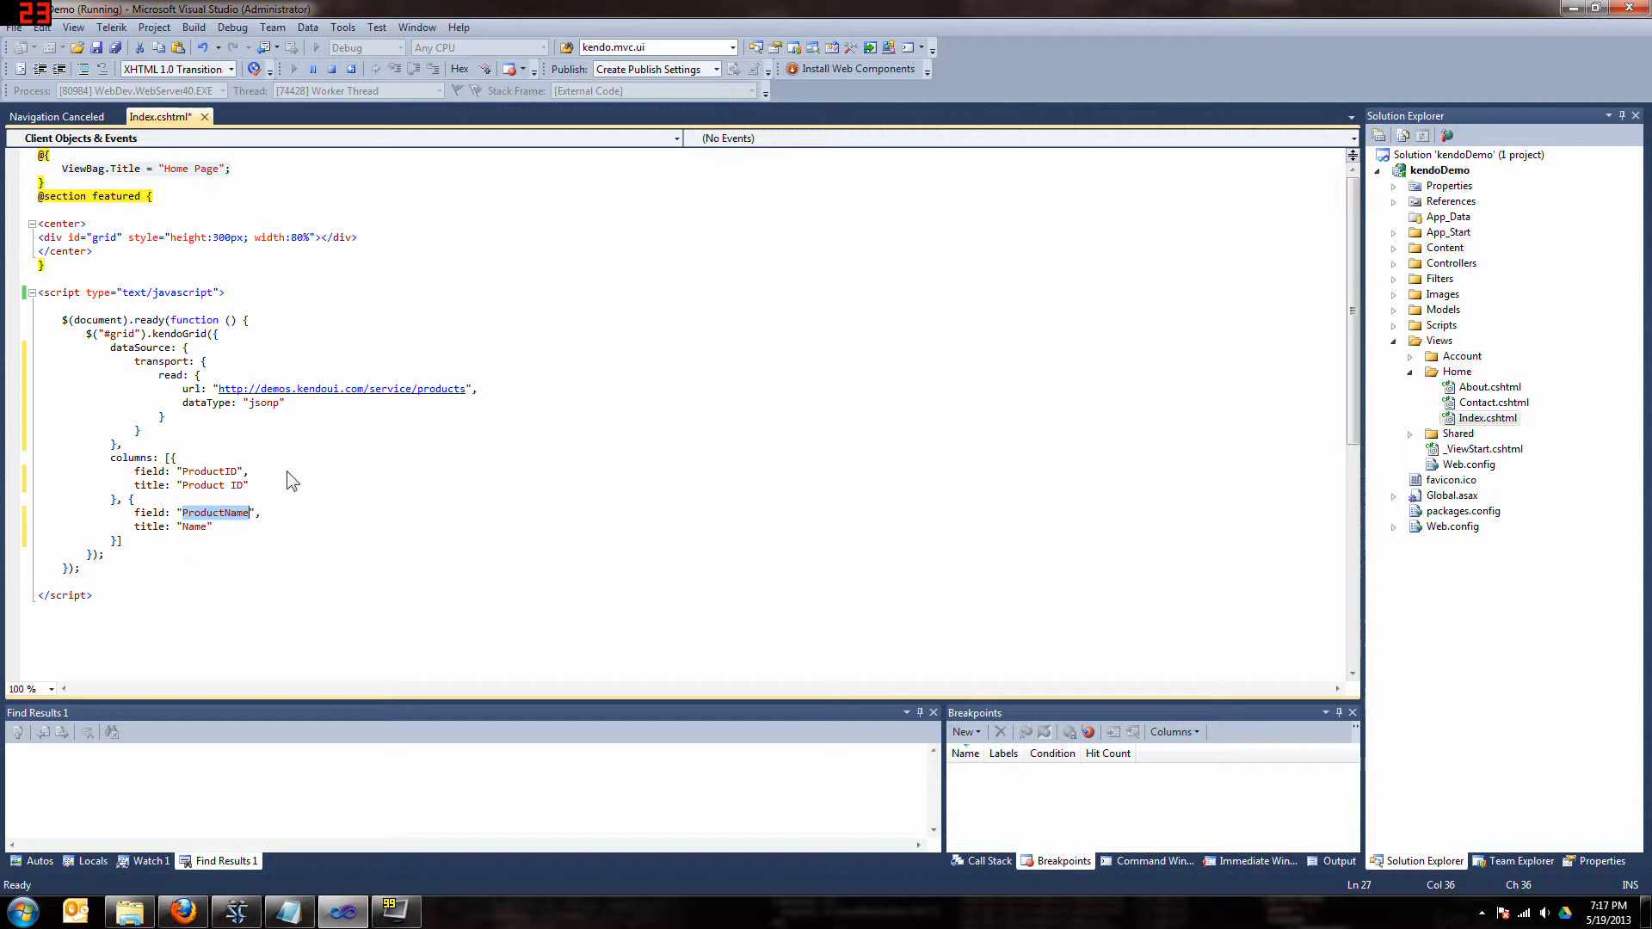
pyautogui.moveTo(320, 477)
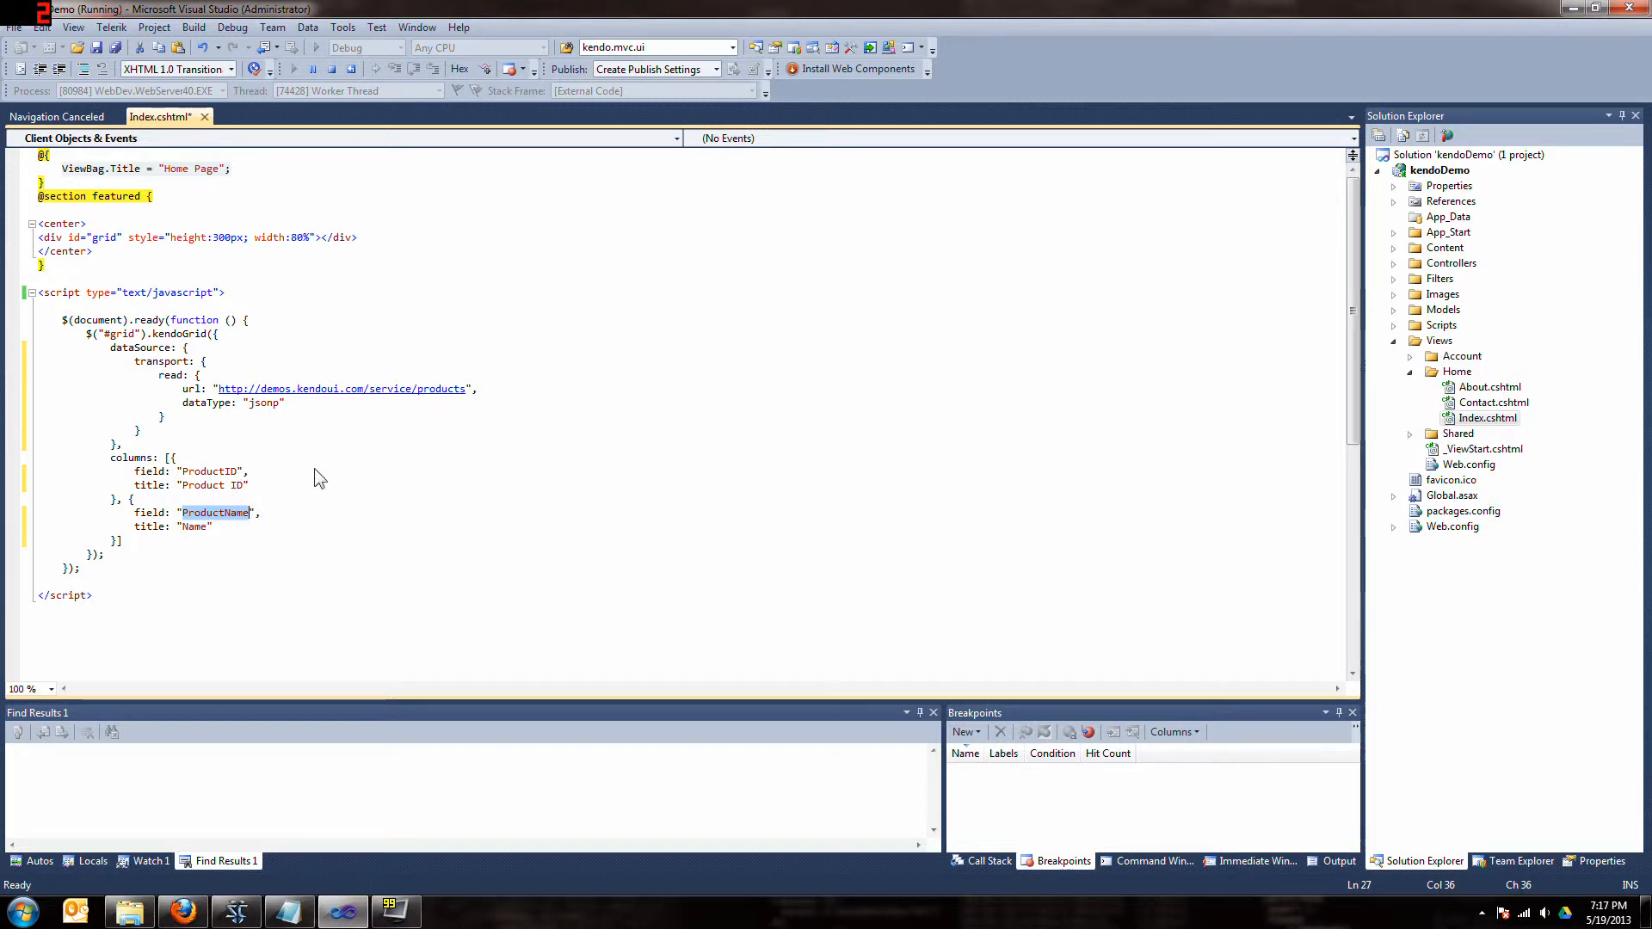
pyautogui.moveTo(316, 129)
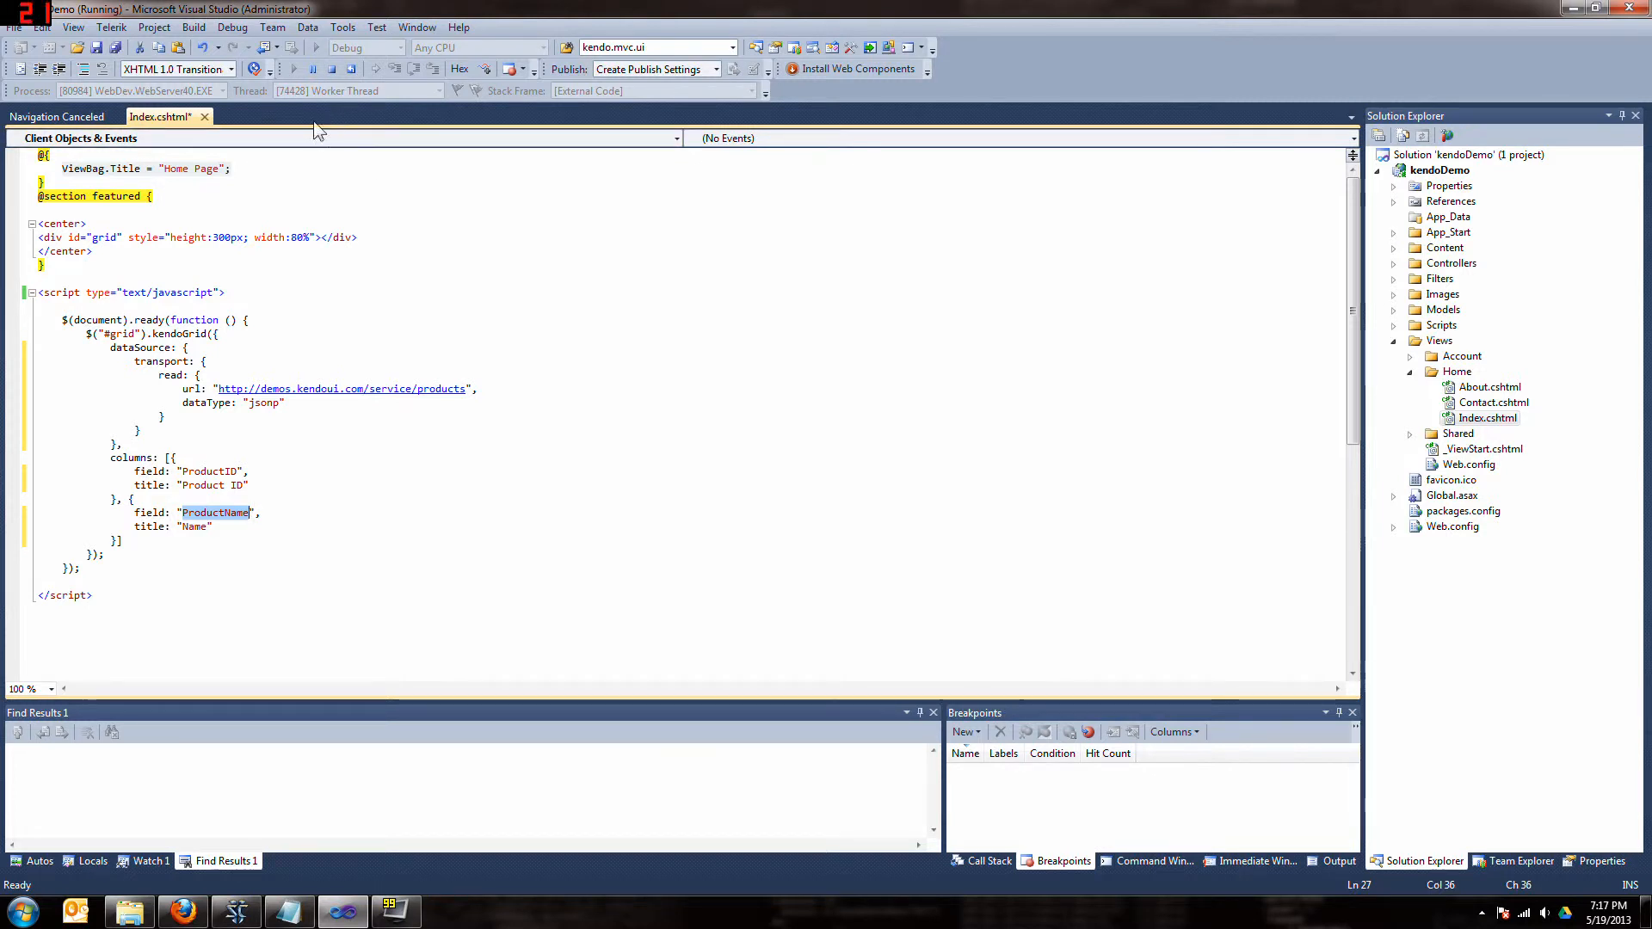
pyautogui.press('ctrl+s')
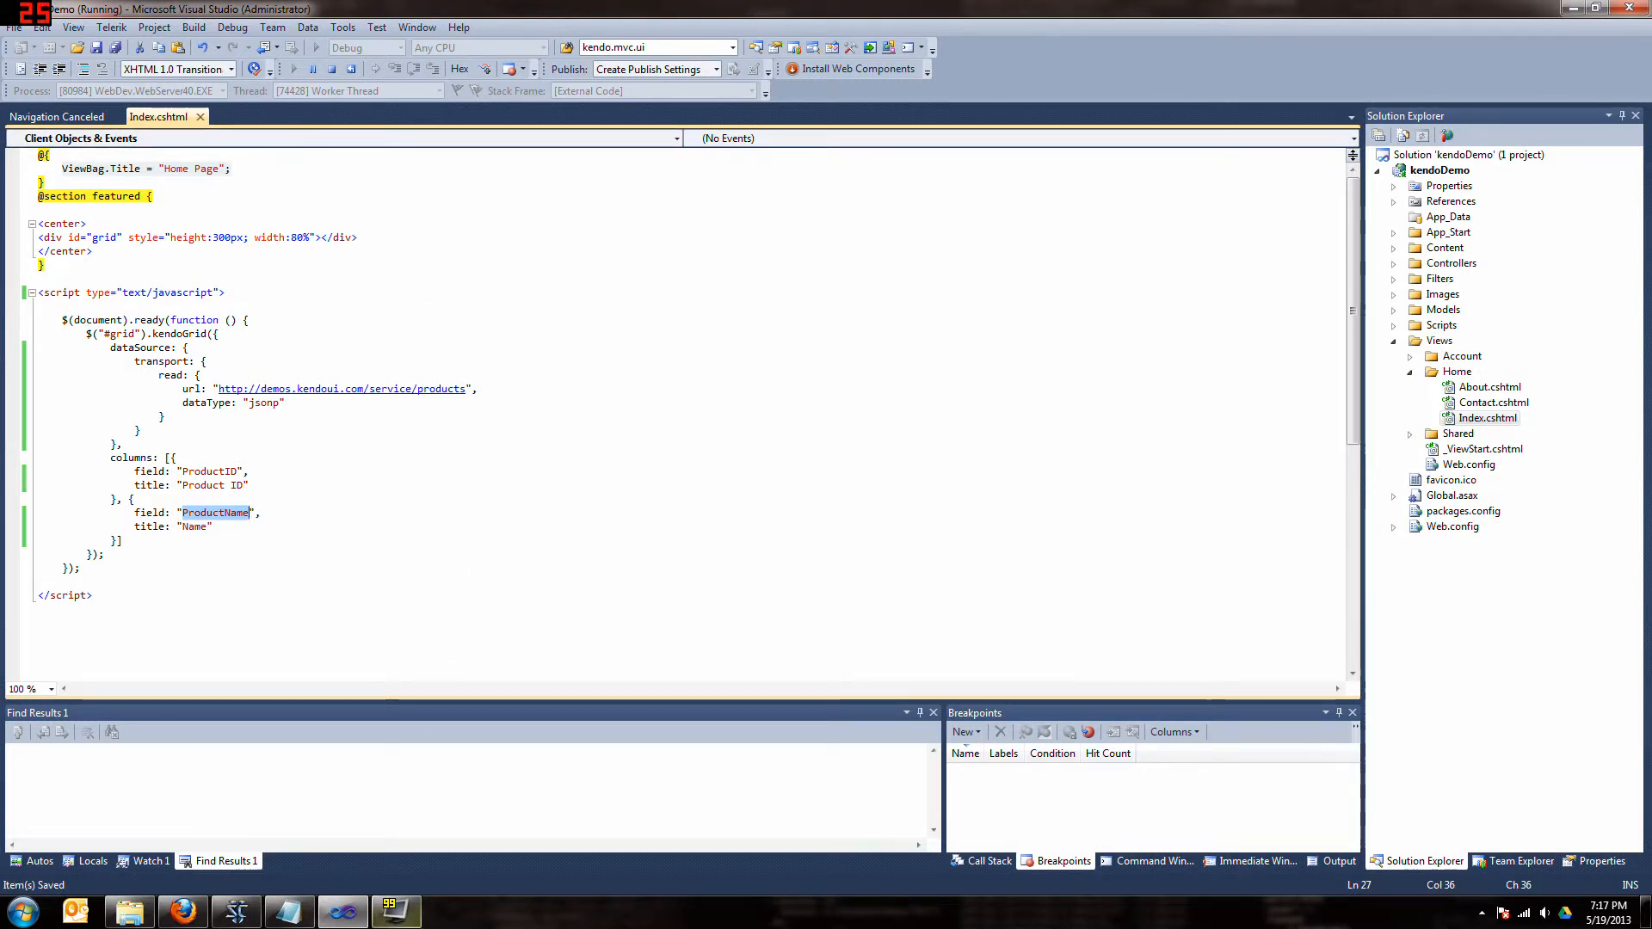
# Reload the app's Home Page in Firefox and scroll the grid listing products like Chai and Chang
pyautogui.click(181, 910)
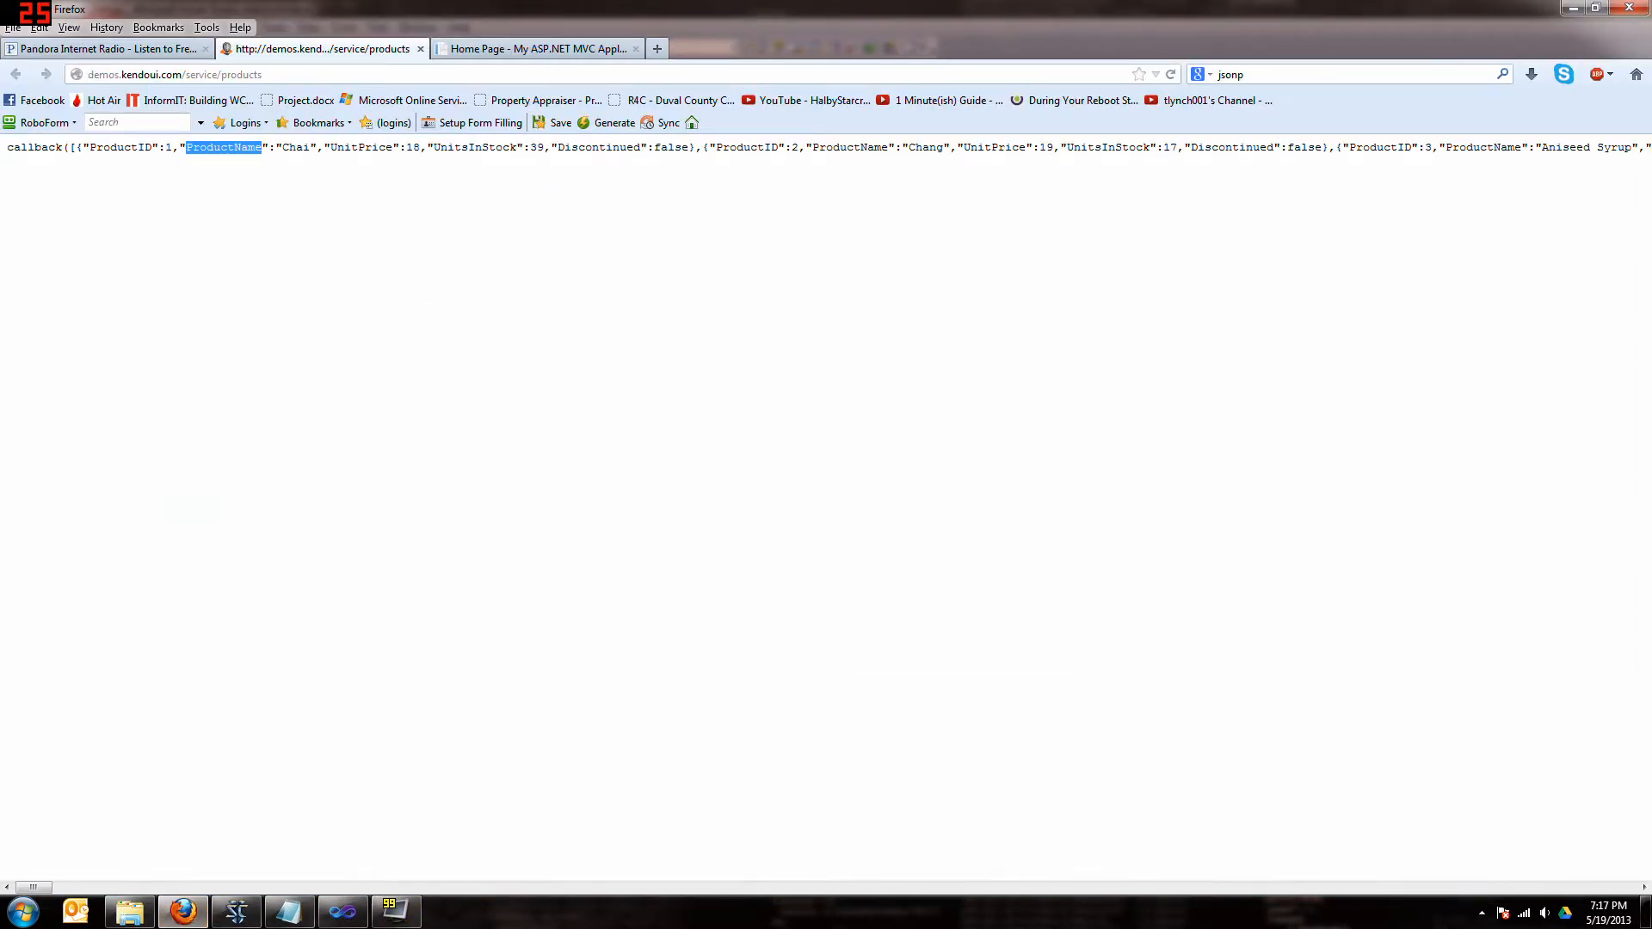
pyautogui.click(537, 48)
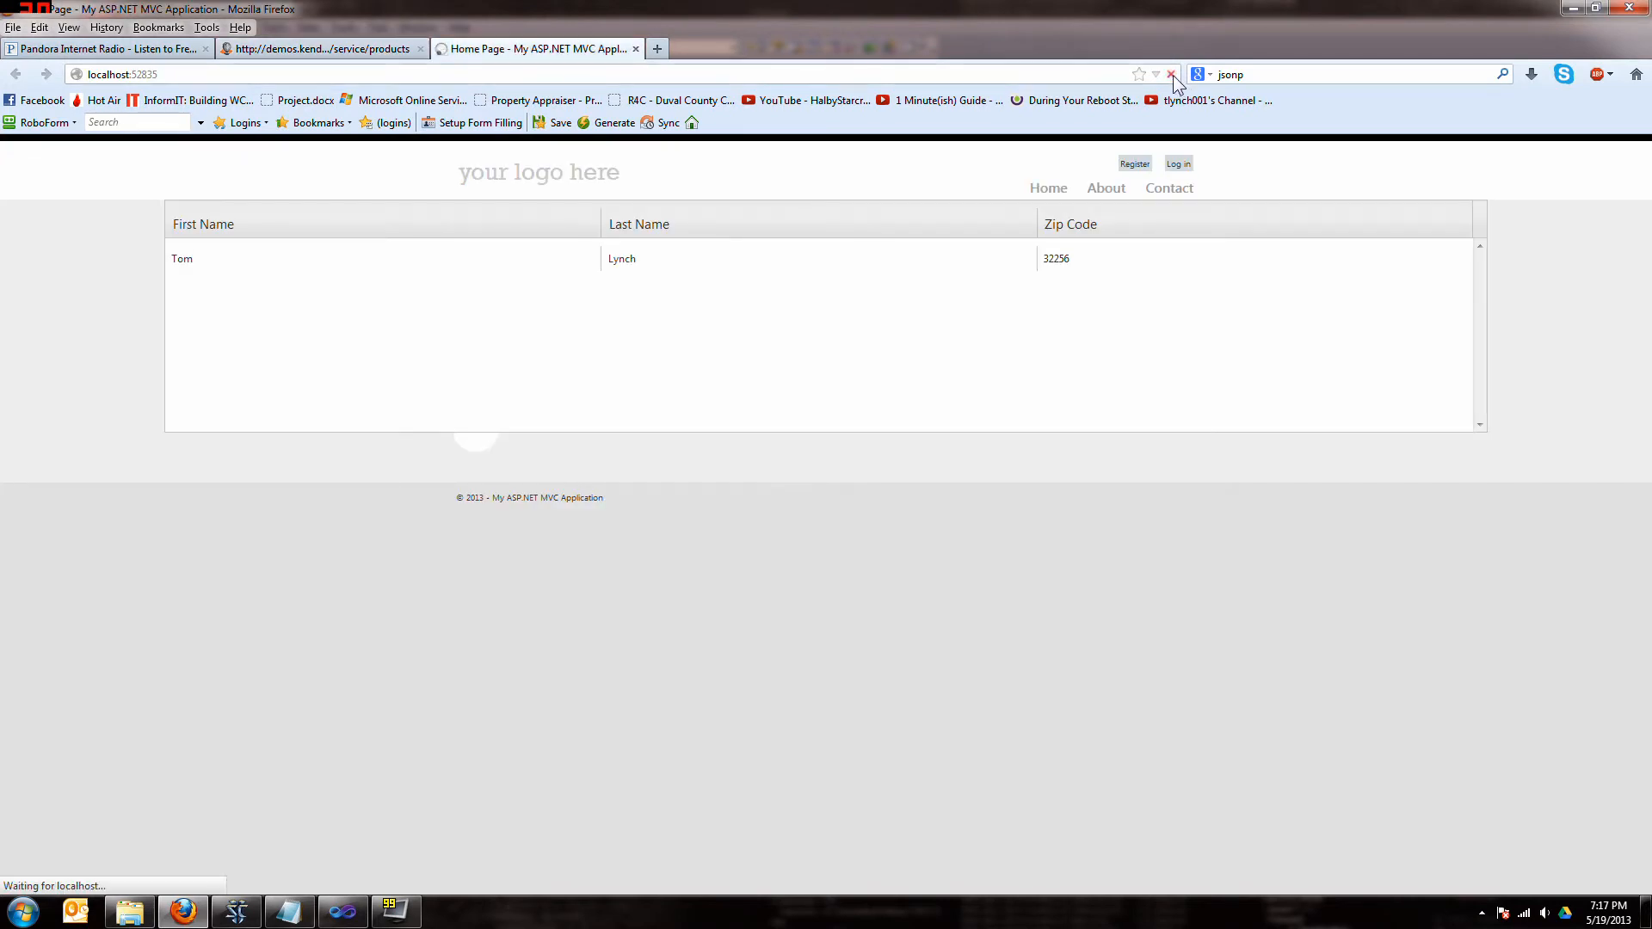
pyautogui.moveTo(787, 306)
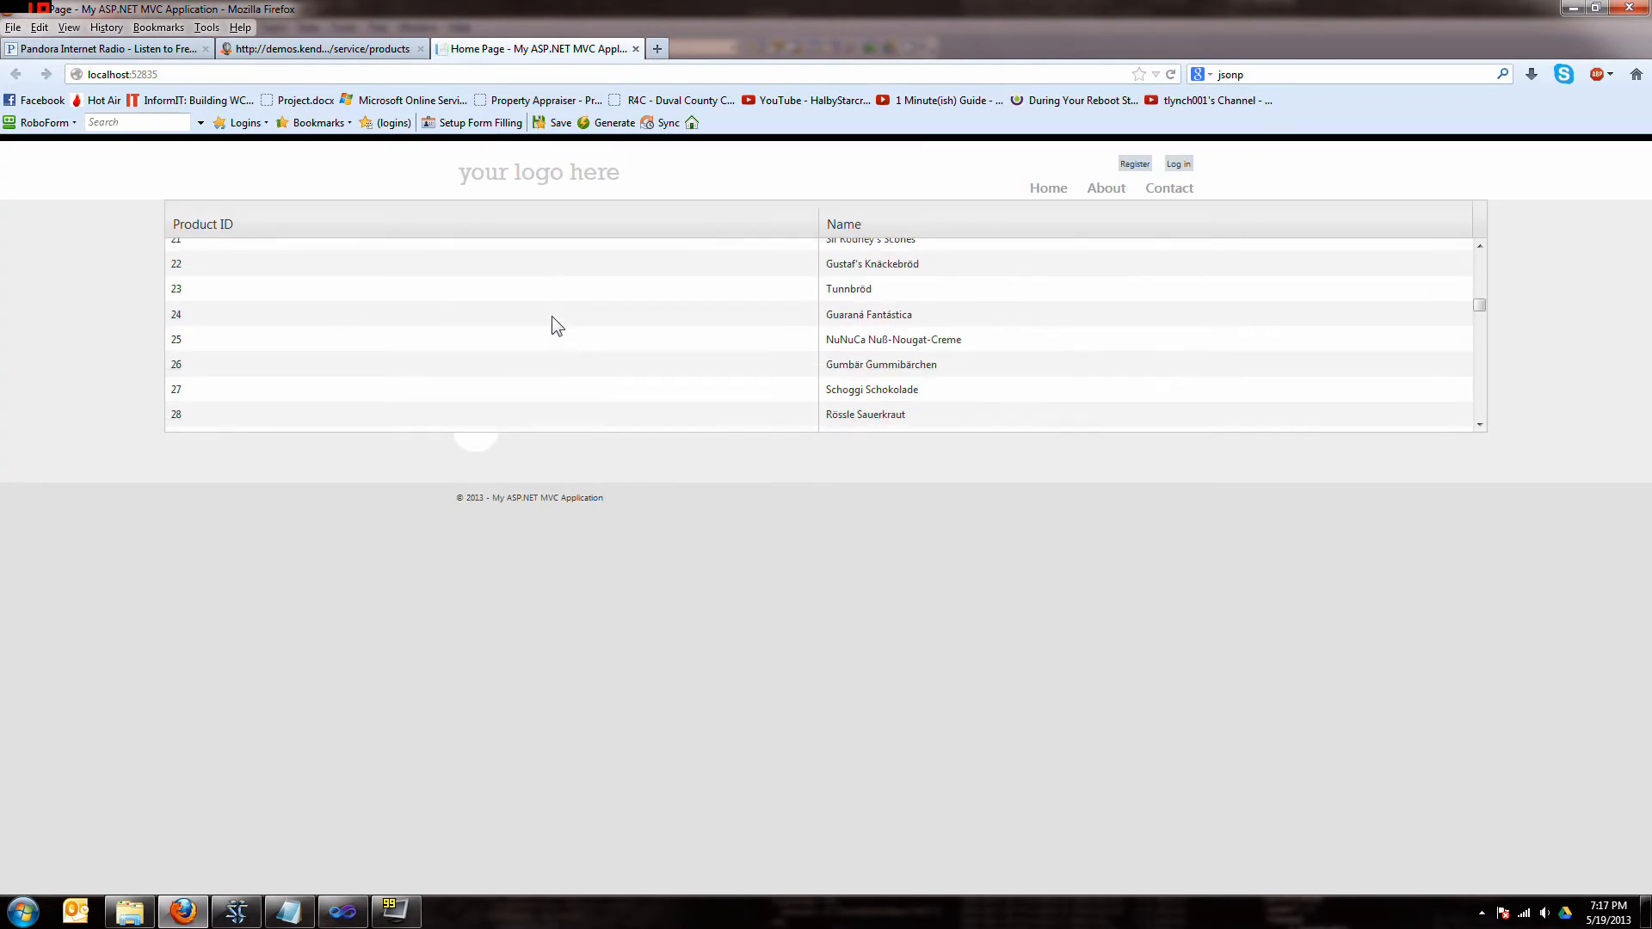
pyautogui.scroll(3)
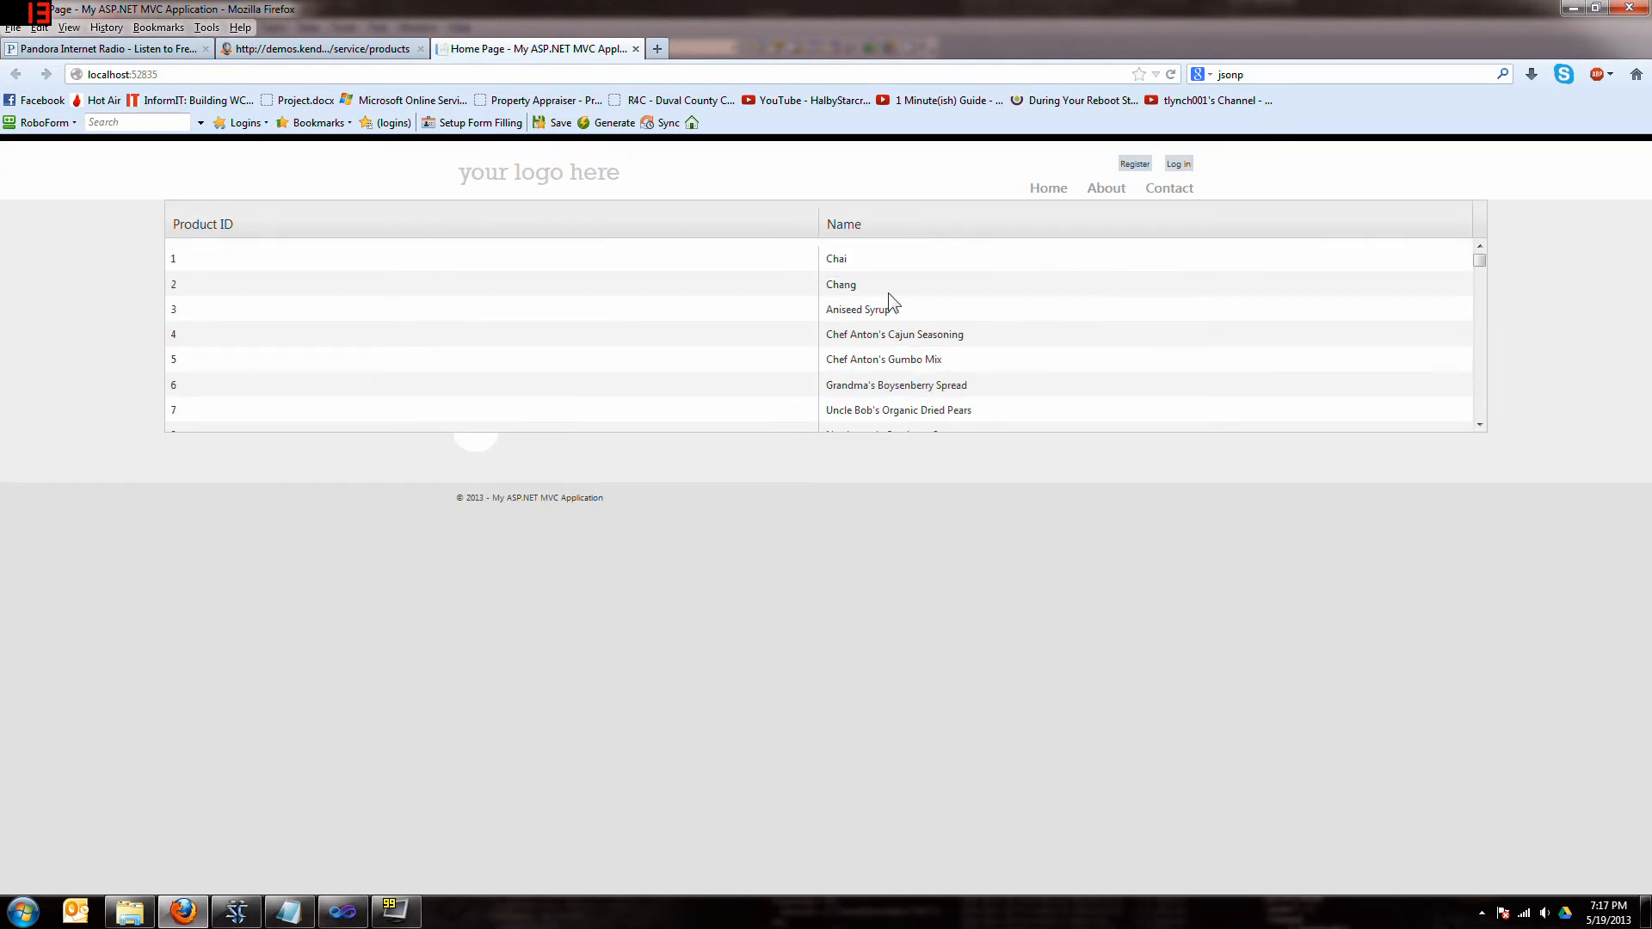
pyautogui.moveTo(697, 258)
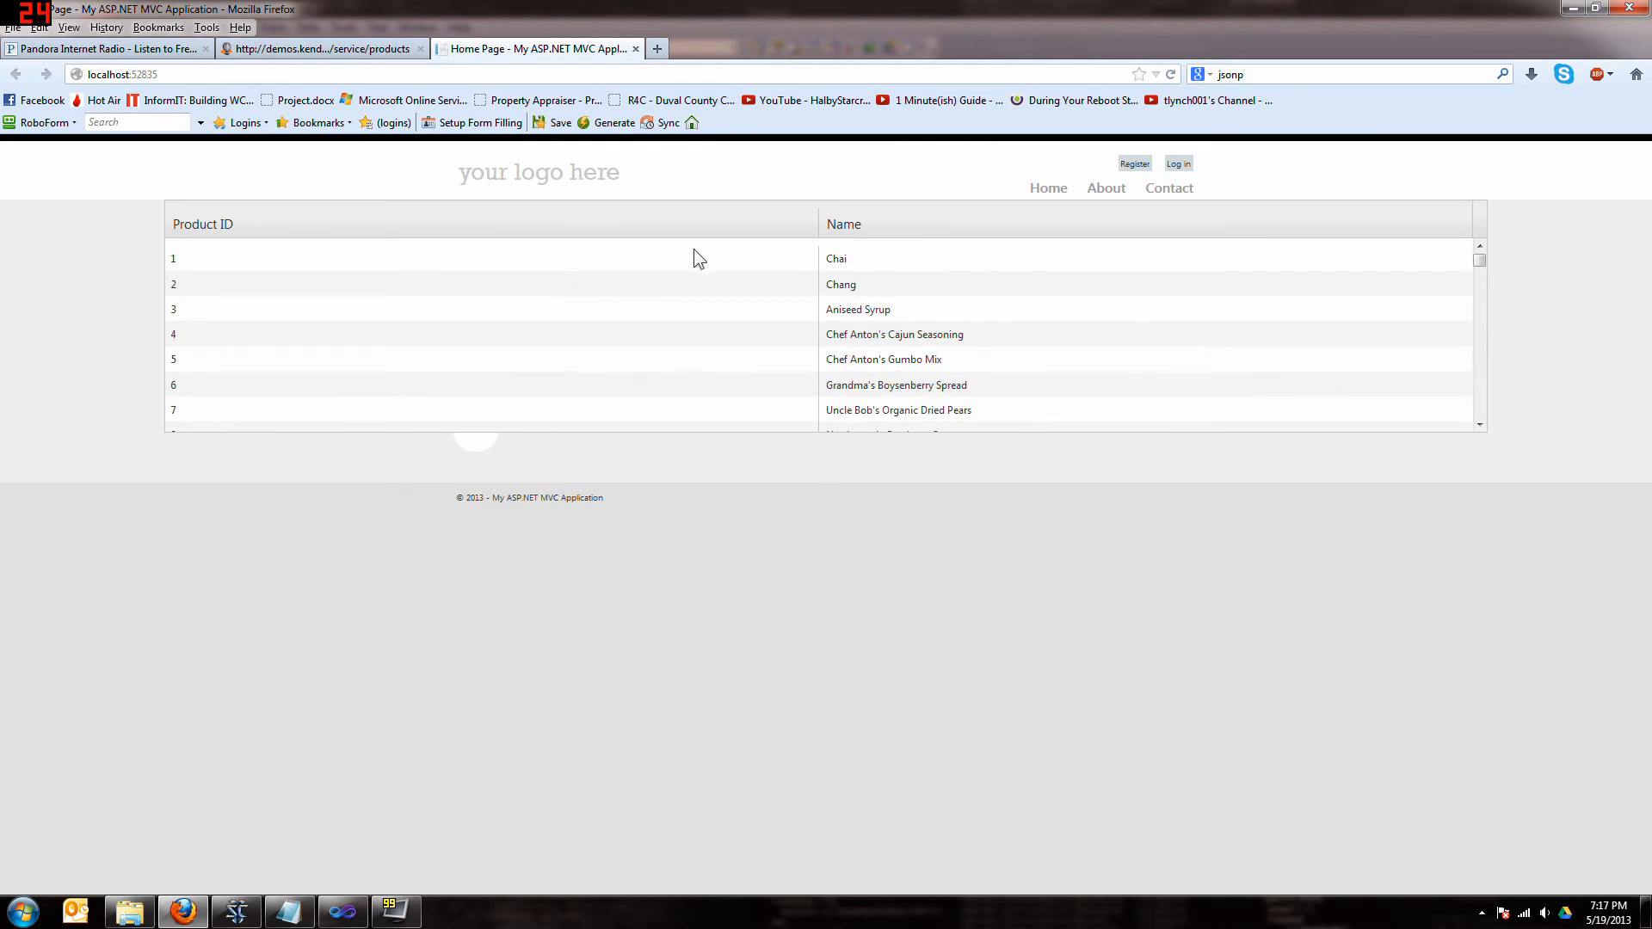
pyautogui.scroll(-3)
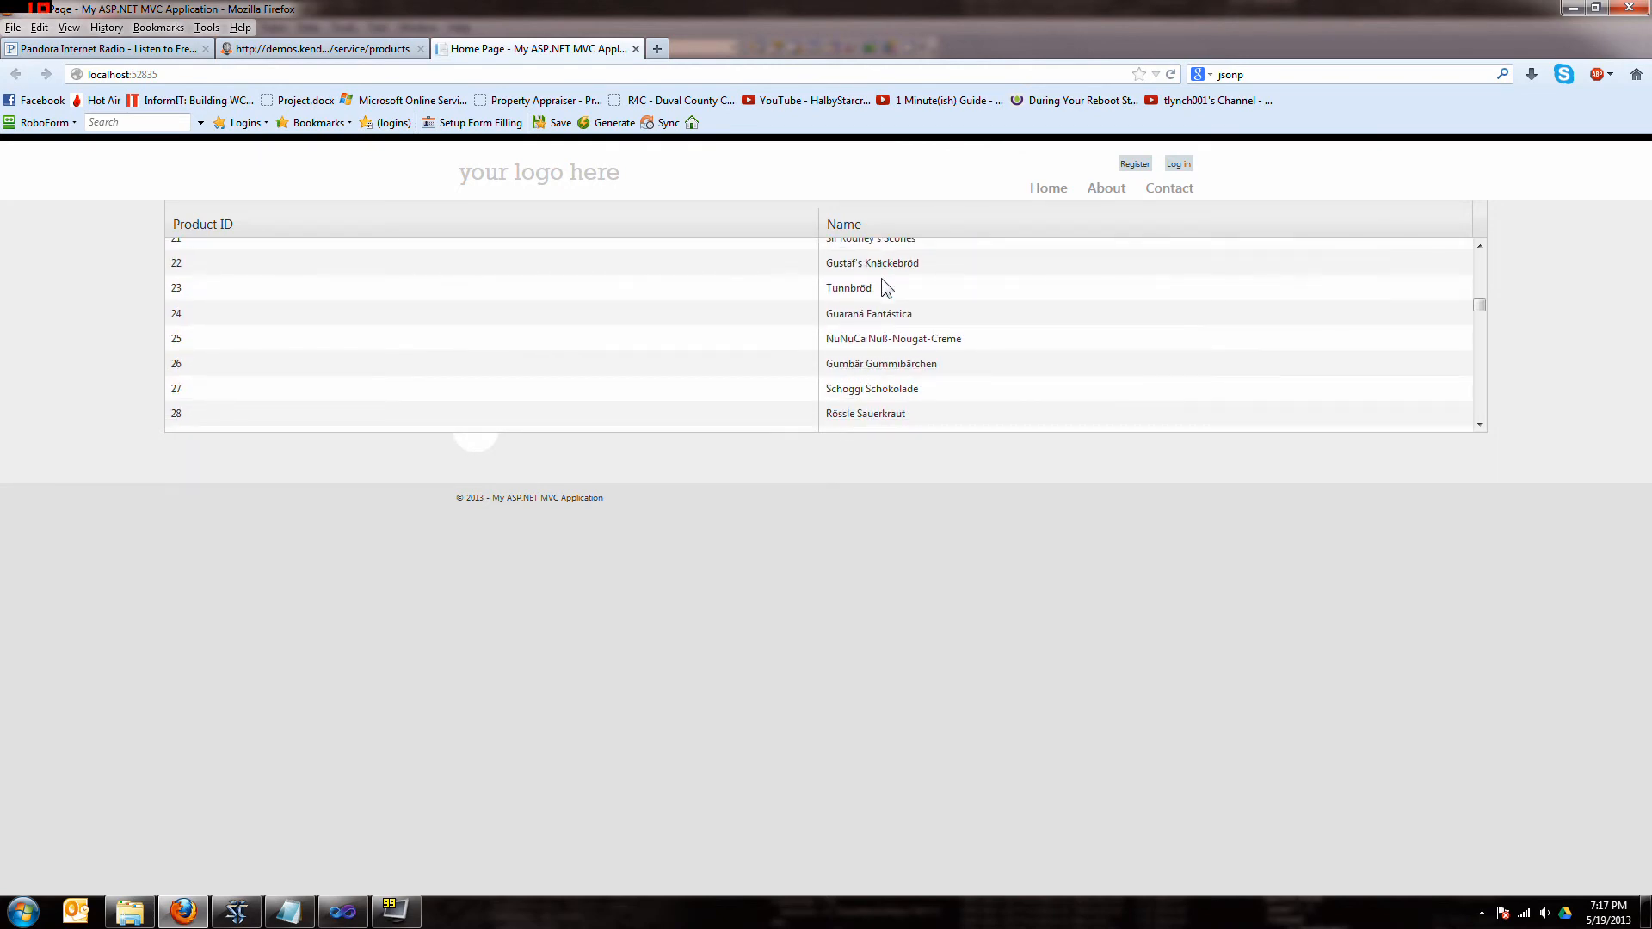
pyautogui.scroll(3)
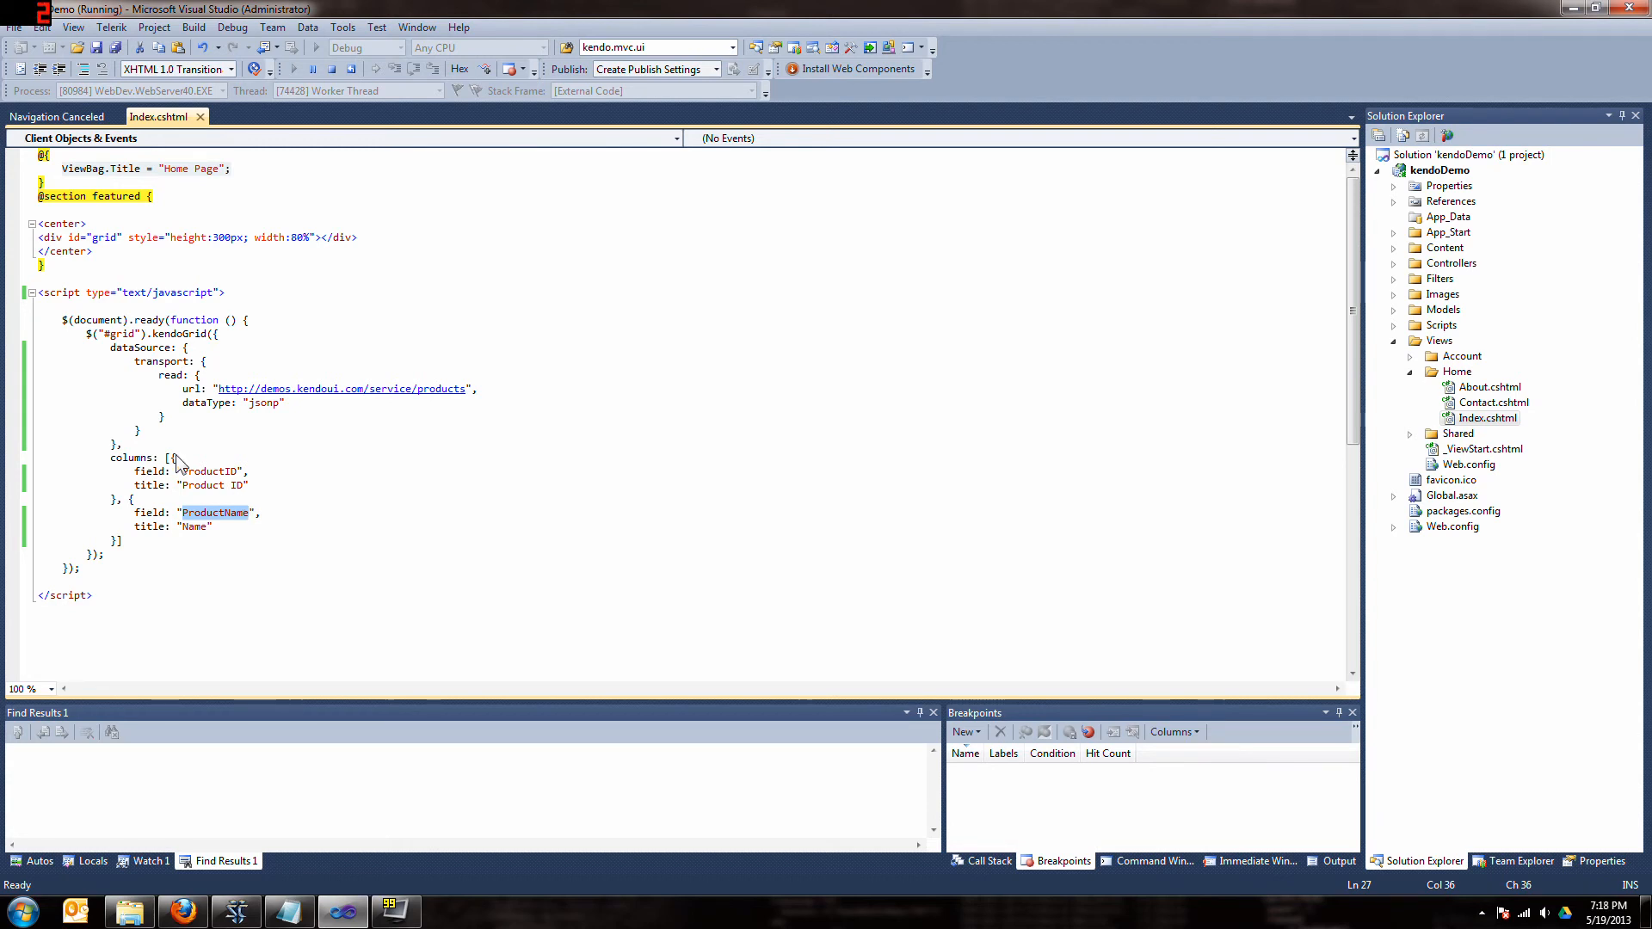
pyautogui.moveTo(177, 566)
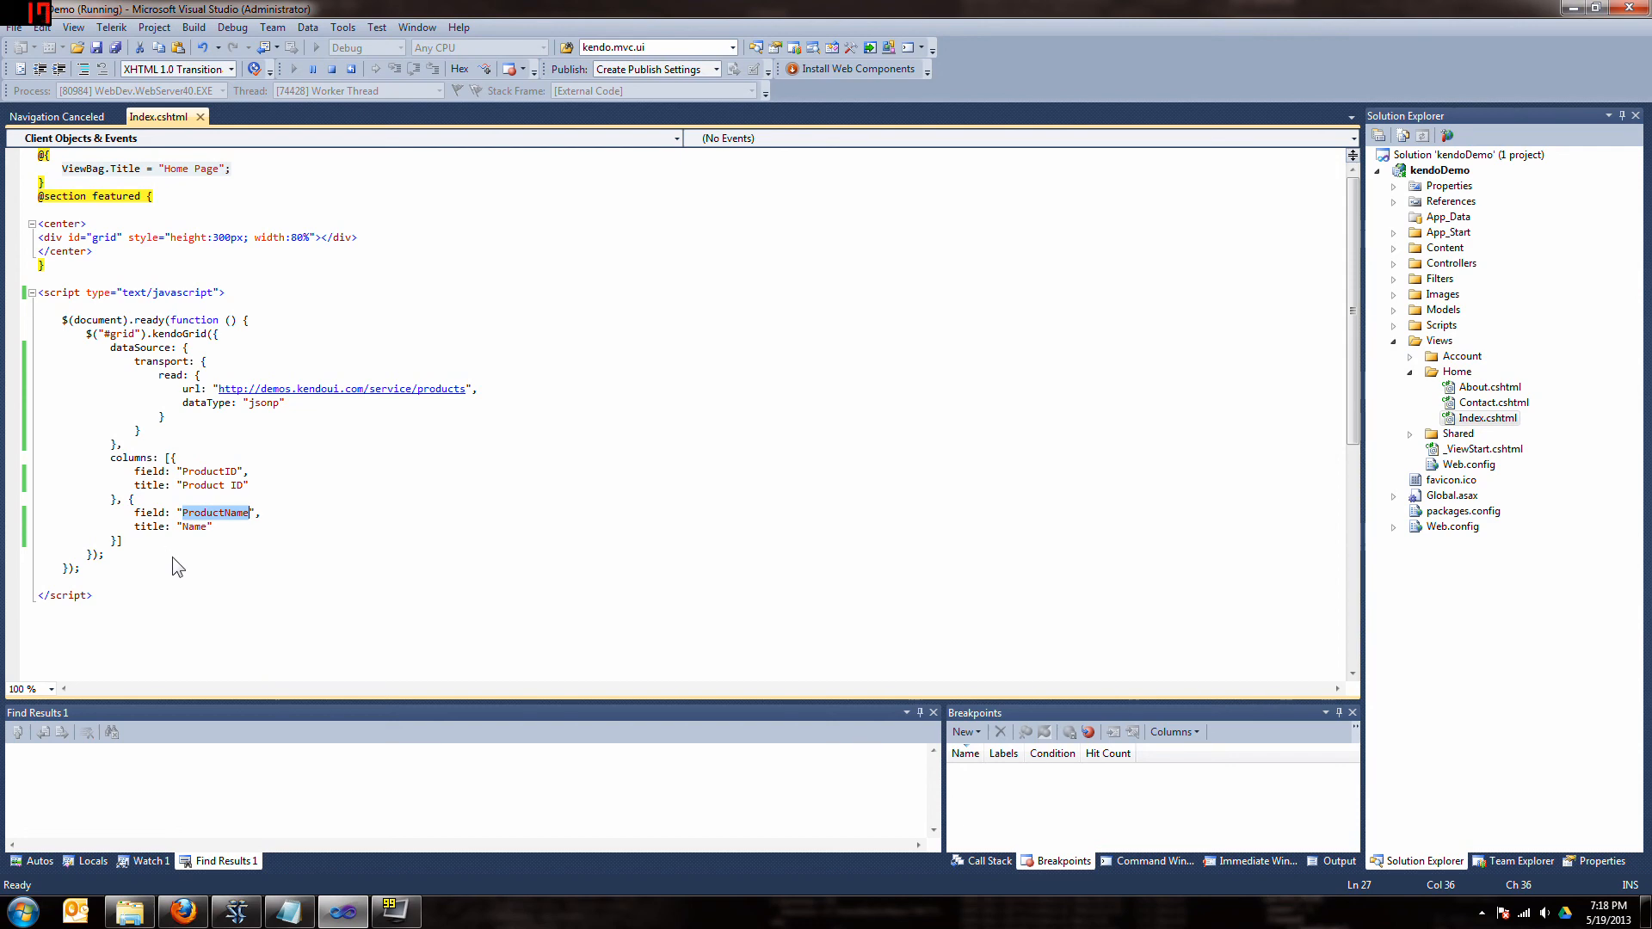